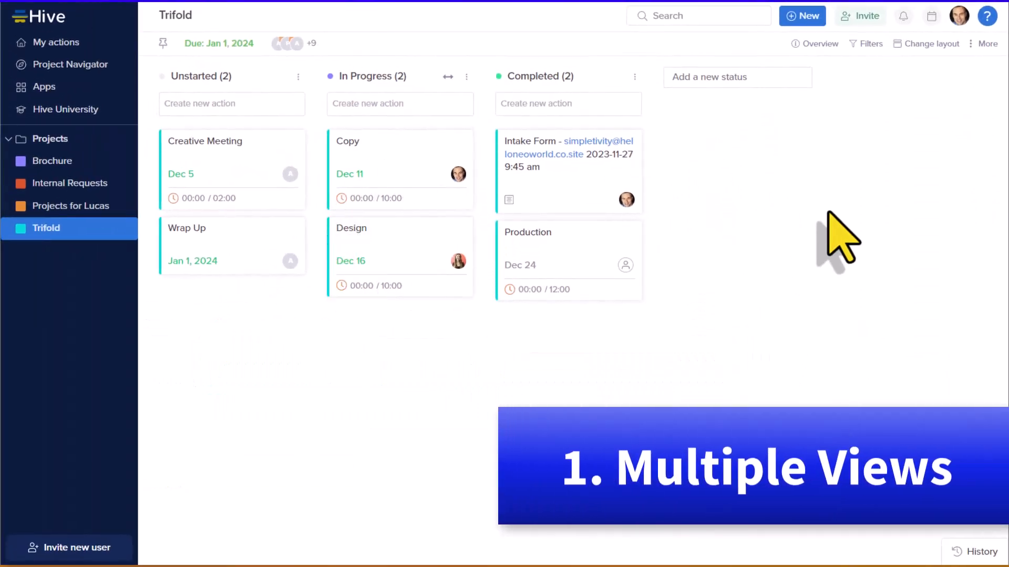
mouse_move(935, 111)
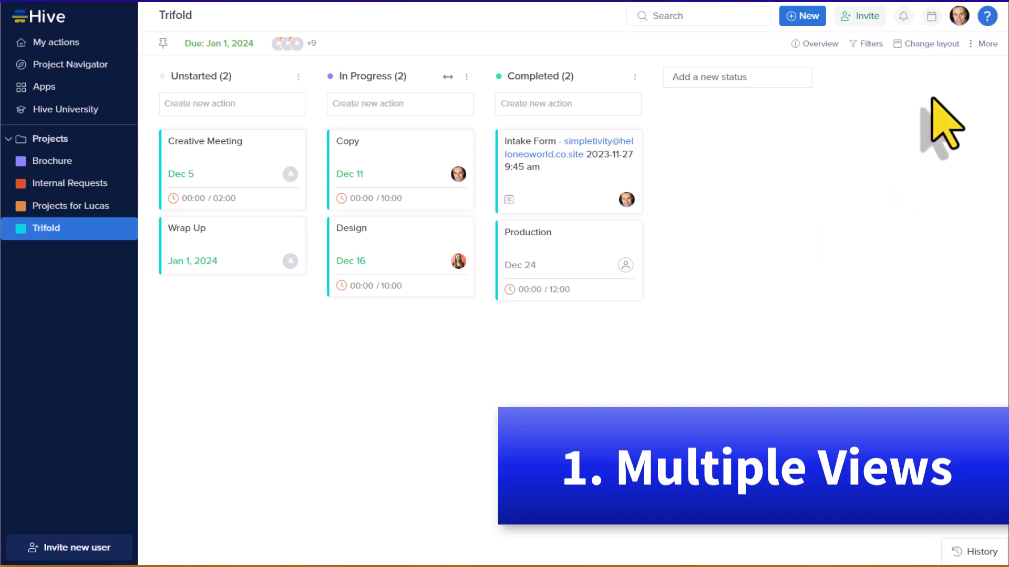
Preview the Change layout options for the Trifold status board
left_click(931, 44)
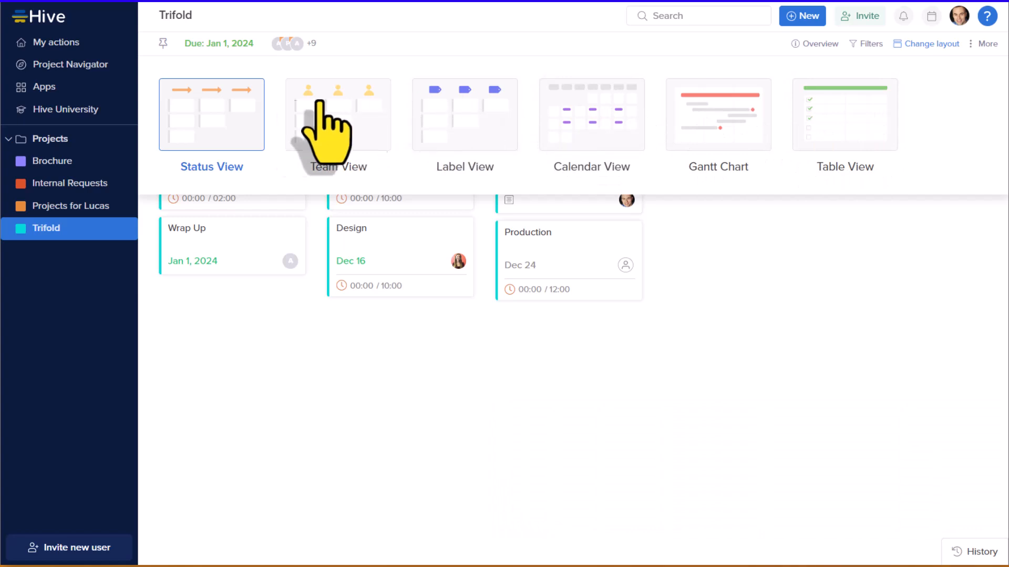
mouse_move(834, 259)
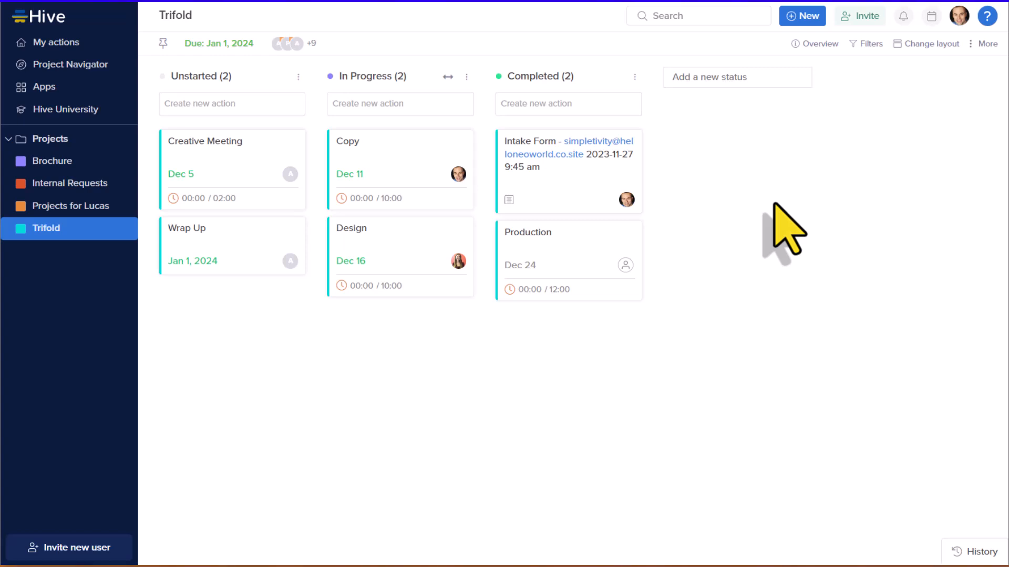
mouse_move(937, 166)
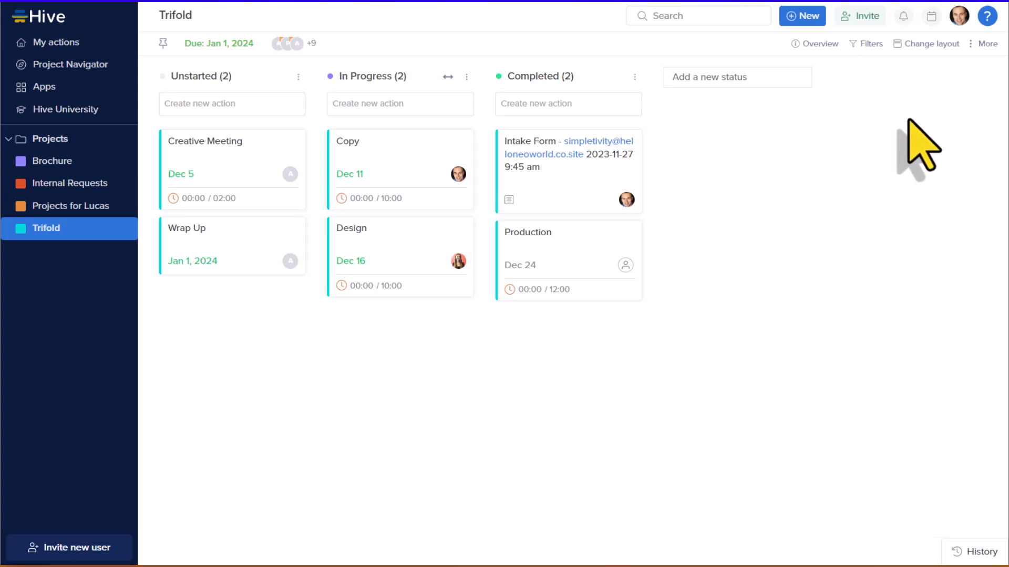
mouse_move(861, 128)
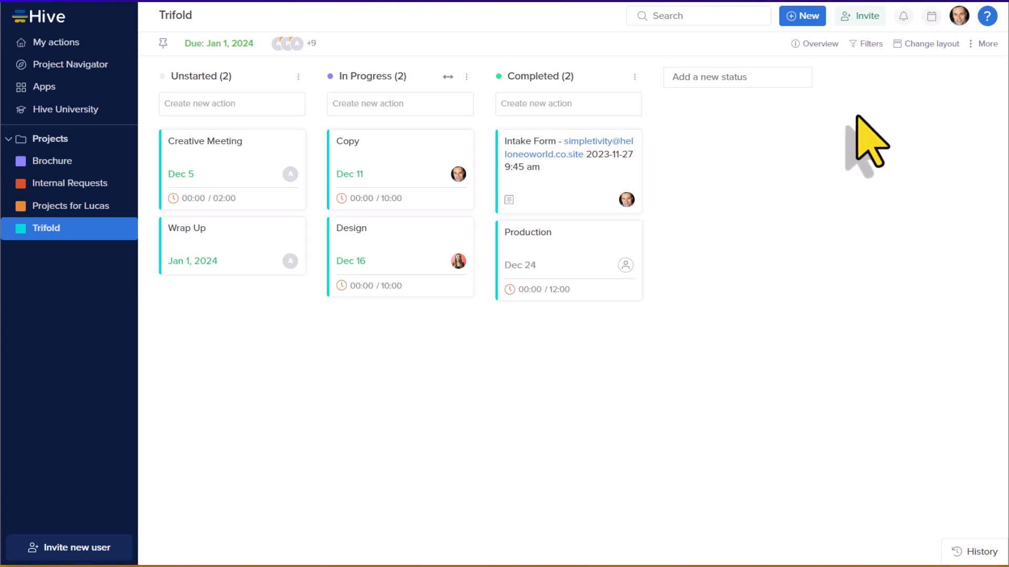
left_click(929, 43)
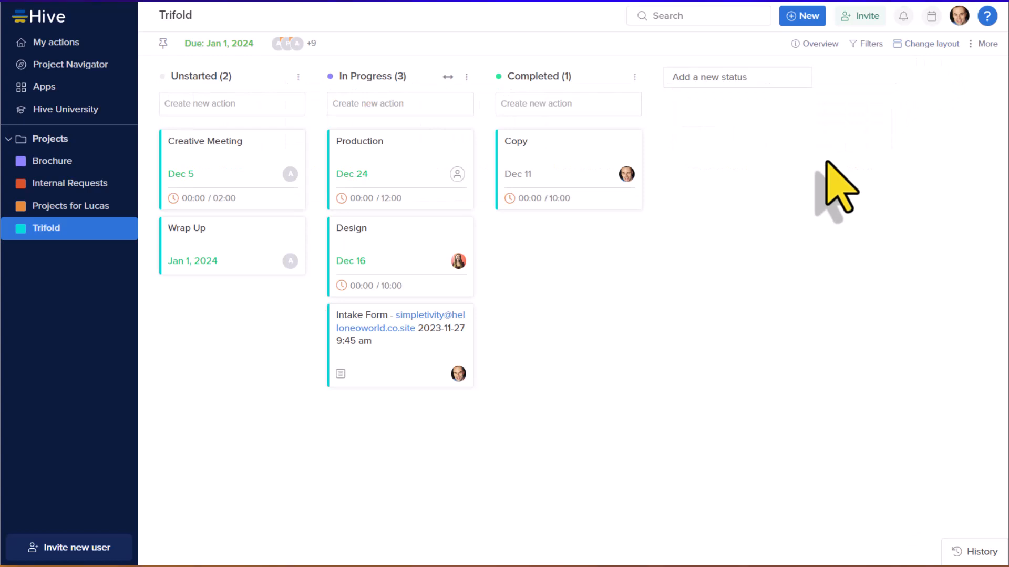
Switch the Trifold board to Team View grouped by assignee
left_click(930, 44)
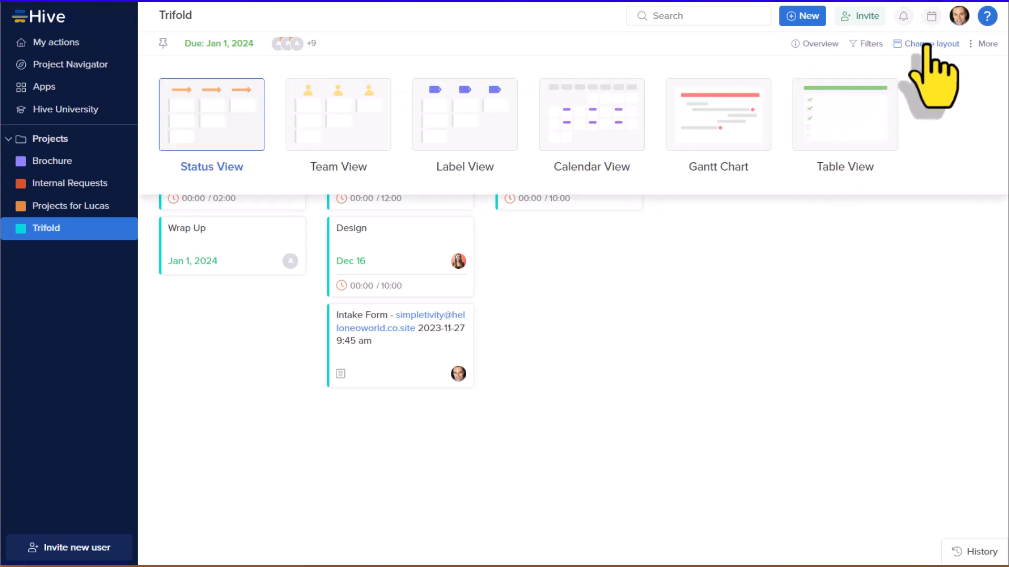
mouse_move(345, 131)
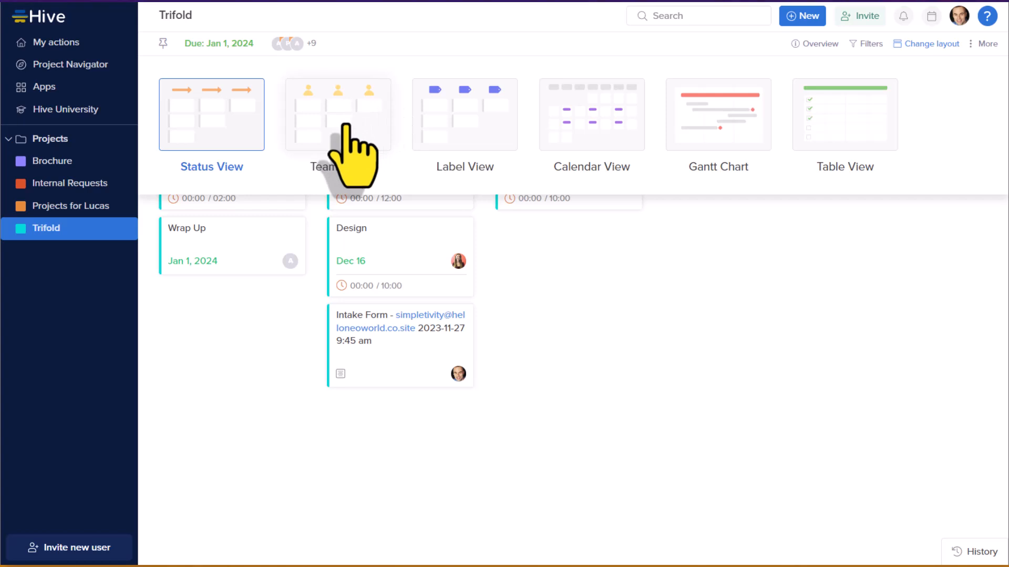
left_click(339, 114)
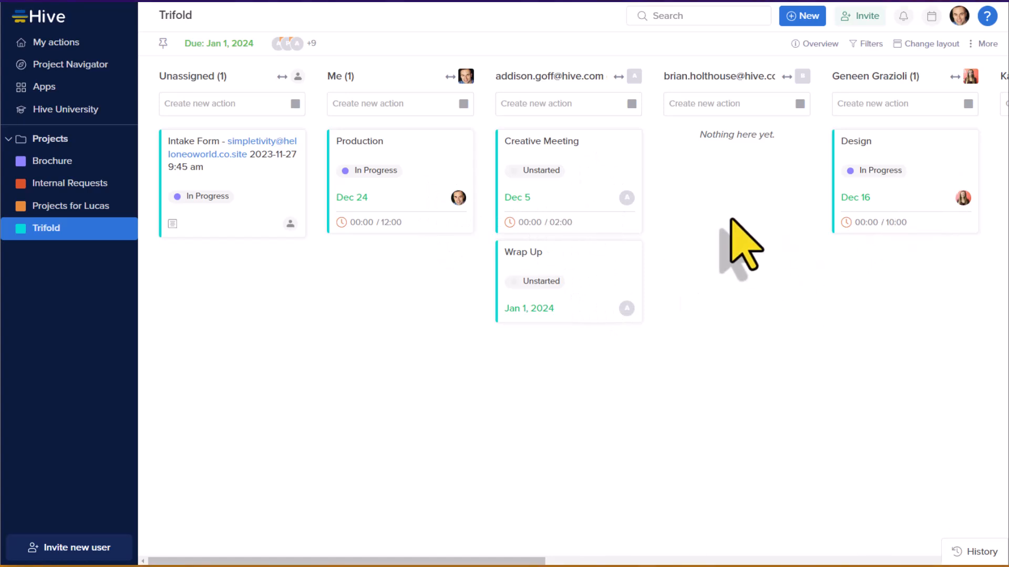
left_click(931, 44)
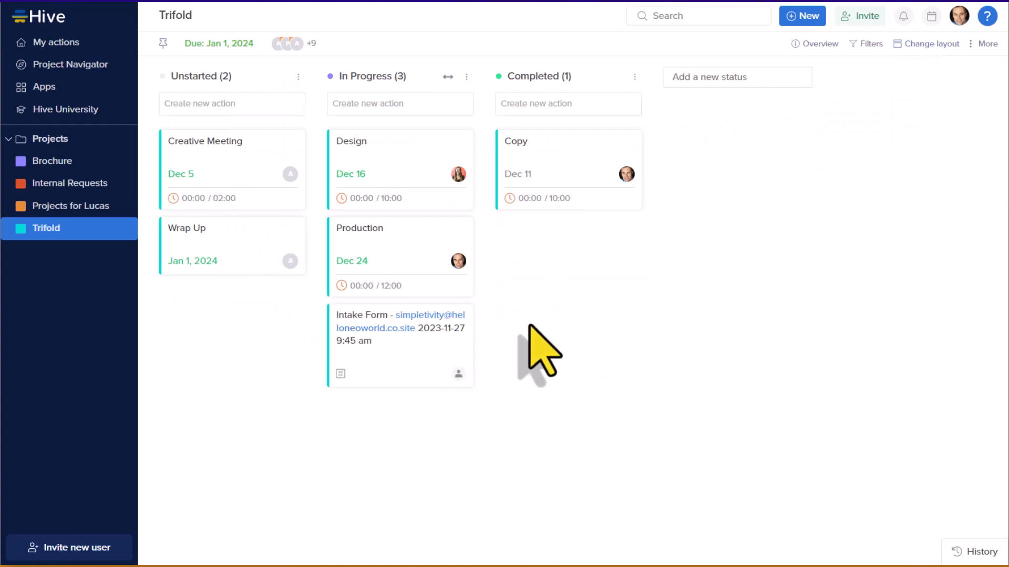
Reassign the Creative Meeting action to yourself from its detail window
left_click(351, 141)
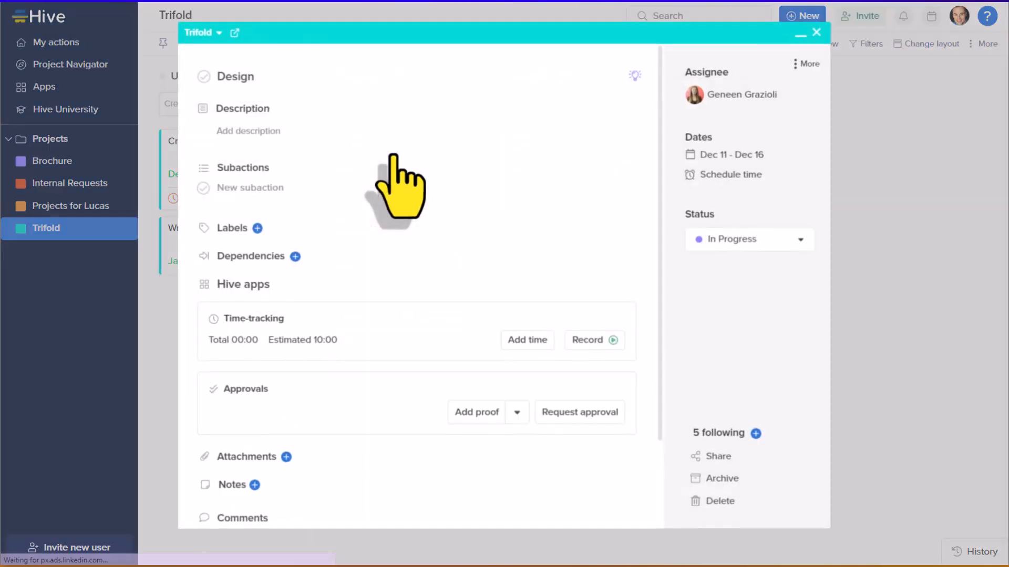
left_click(743, 94)
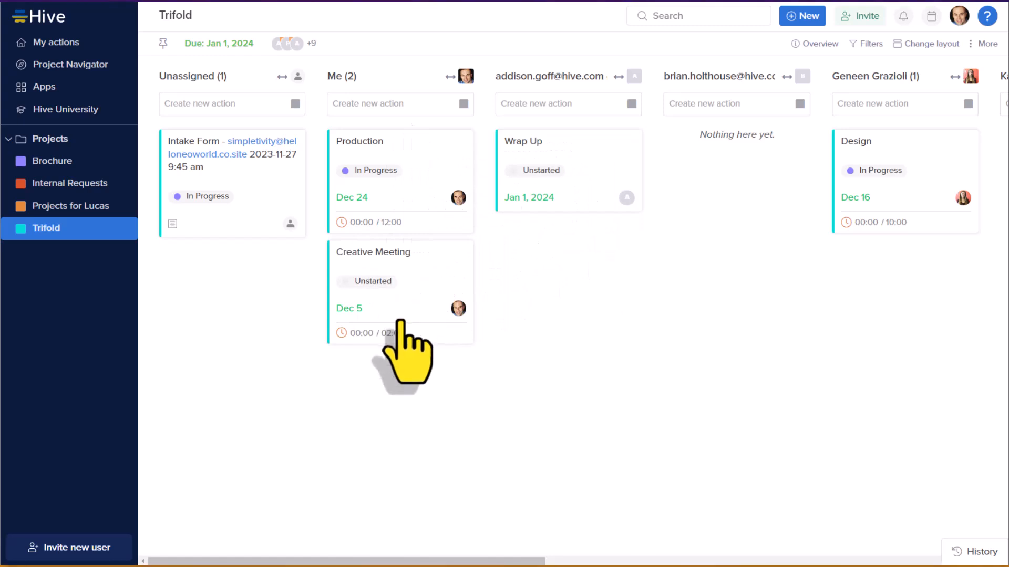
mouse_move(559, 278)
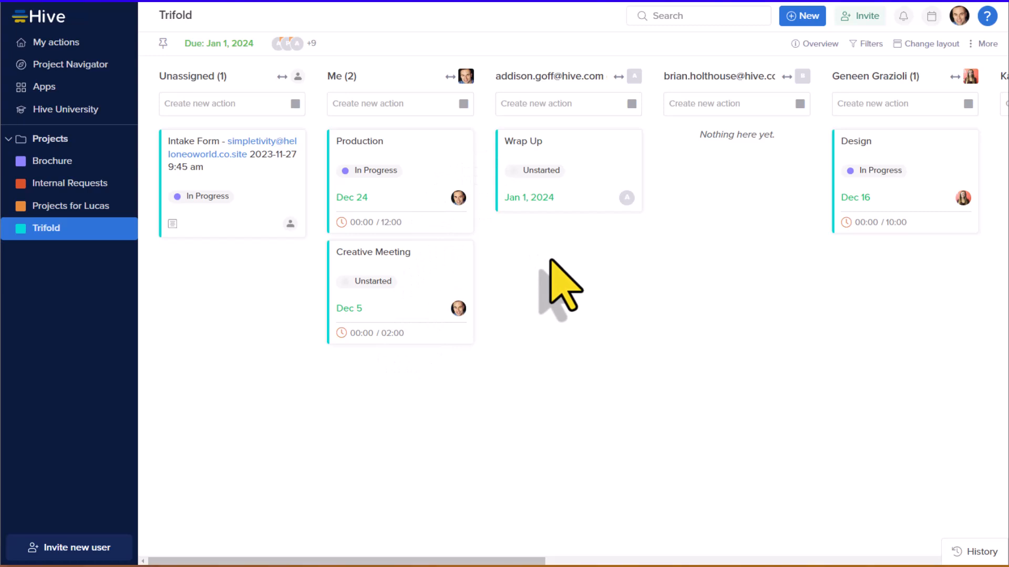
mouse_move(595, 318)
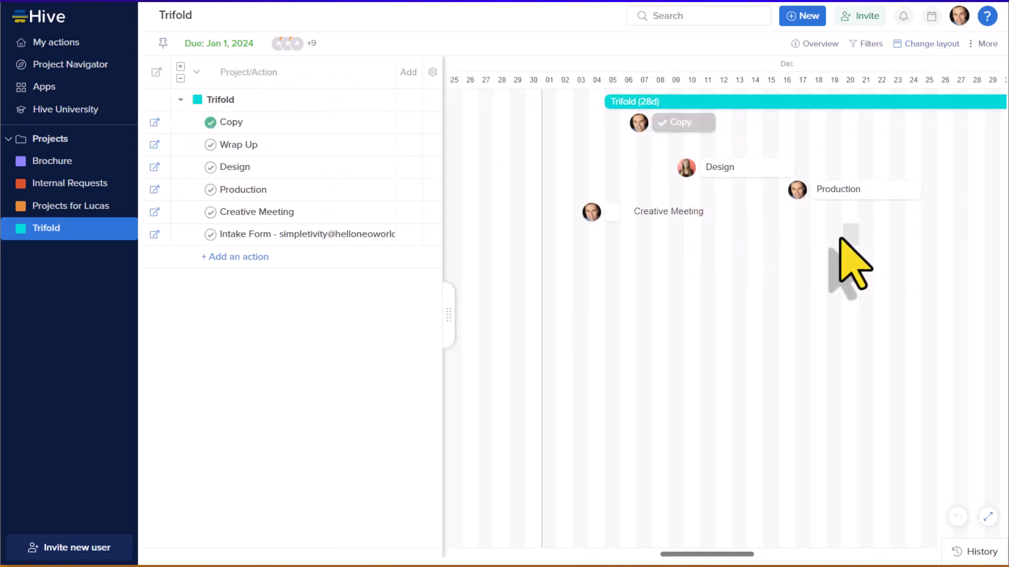
mouse_move(923, 85)
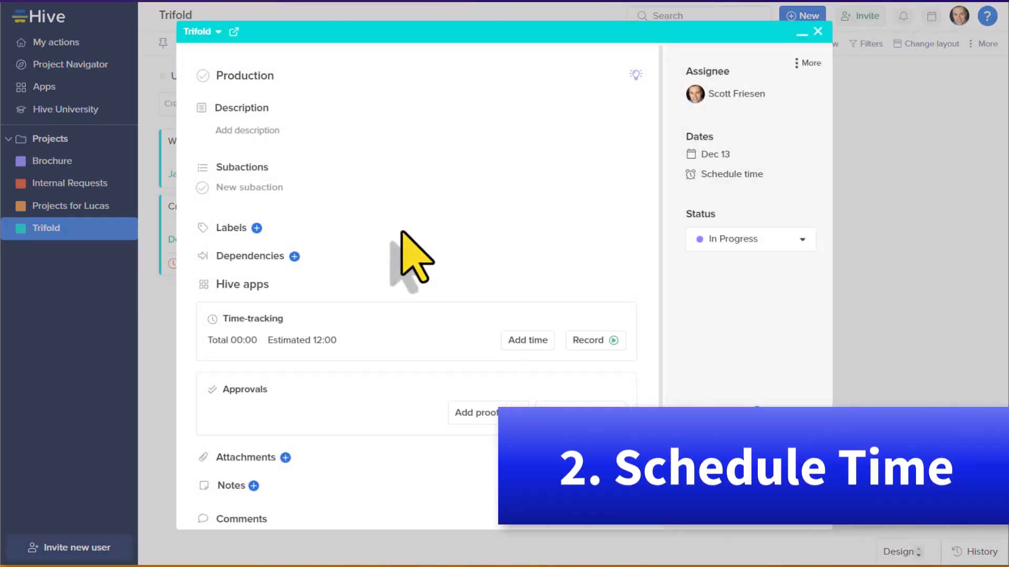
mouse_move(450, 294)
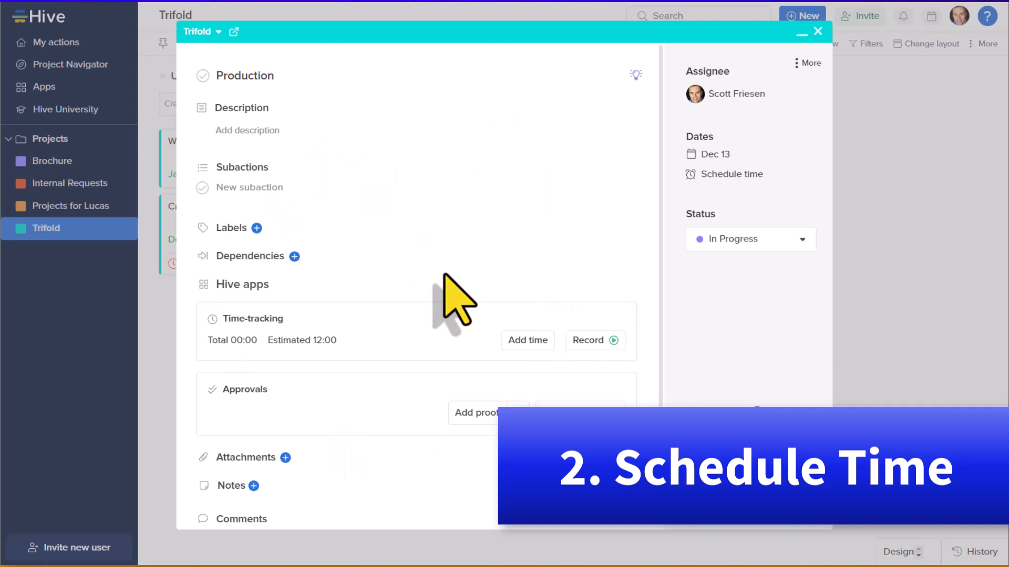
Scroll through the Production action's details
scroll("down", 3)
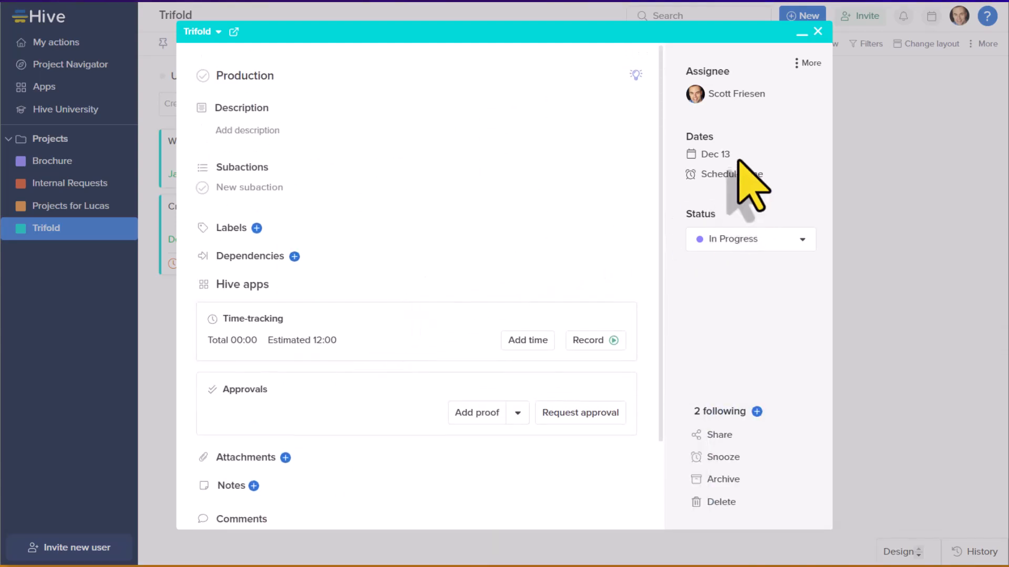
mouse_move(754, 163)
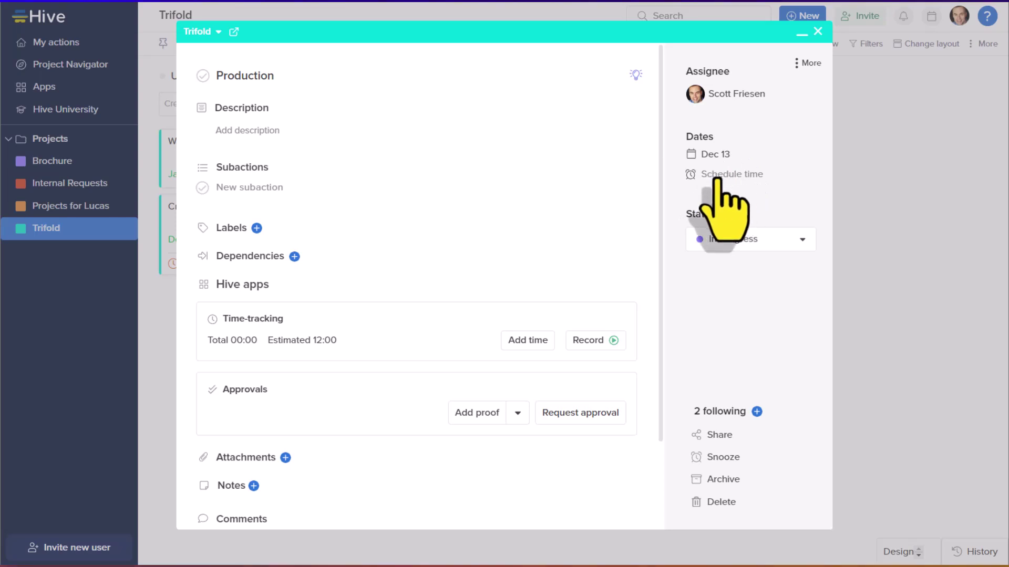
mouse_move(732, 175)
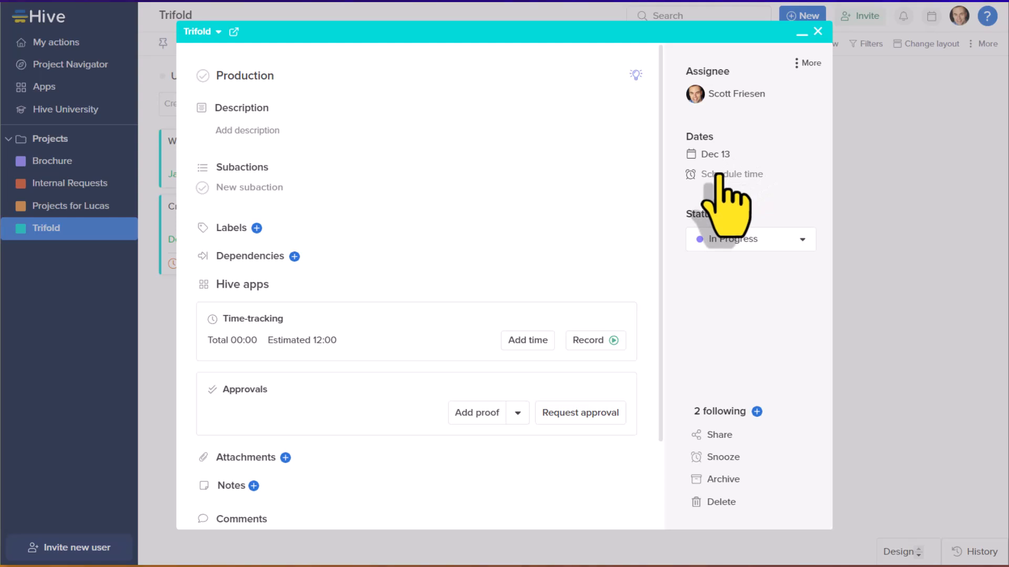
Schedule time for Production on the Friday Dec 1 early-afternoon slot
left_click(732, 175)
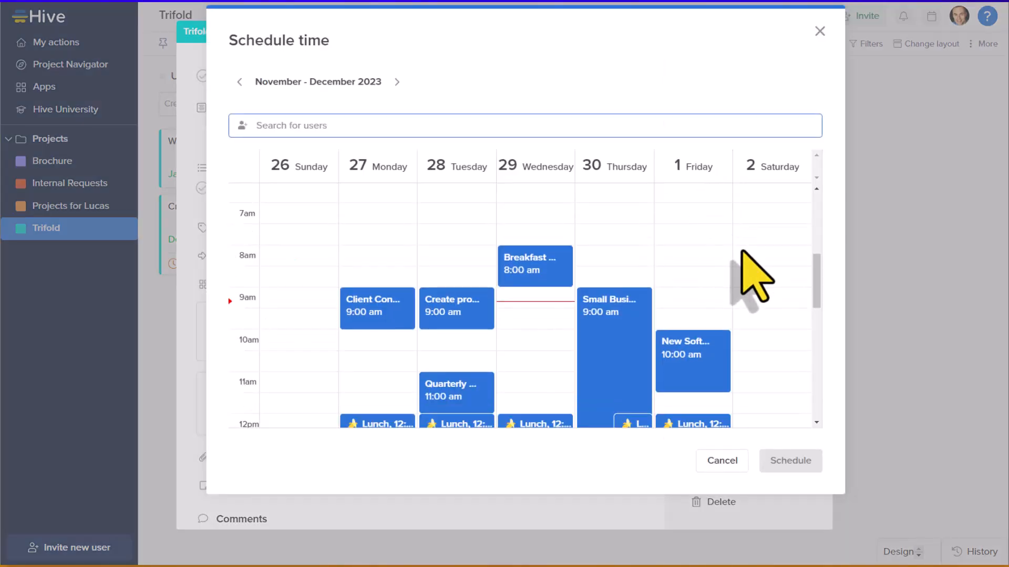
scroll("down", 3)
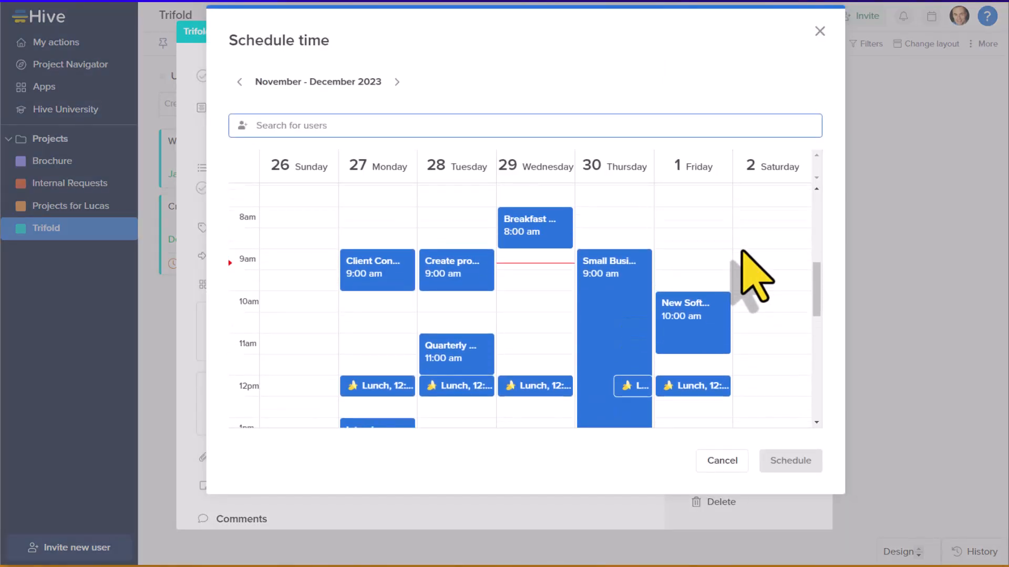
mouse_move(561, 327)
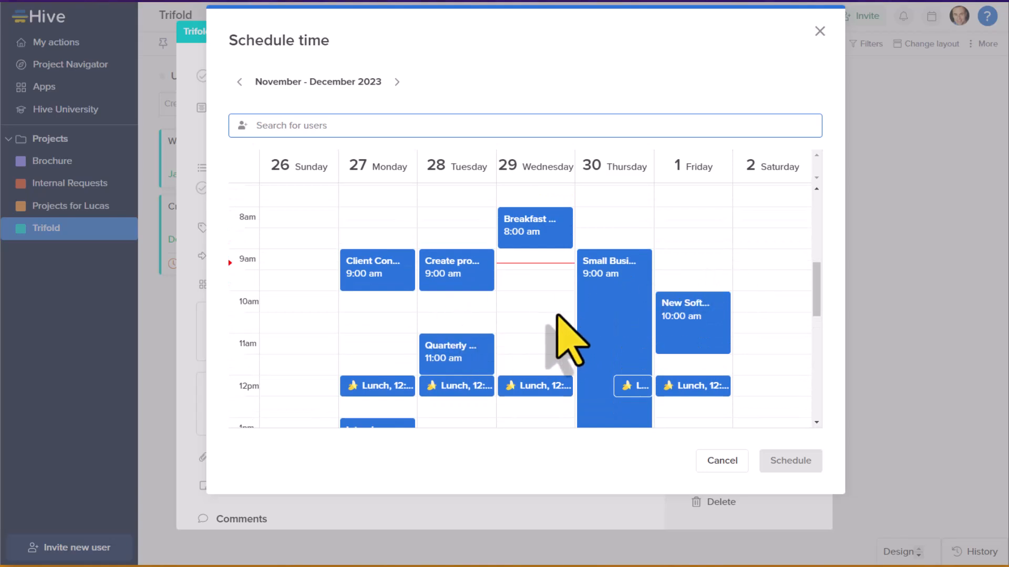
scroll("down", 3)
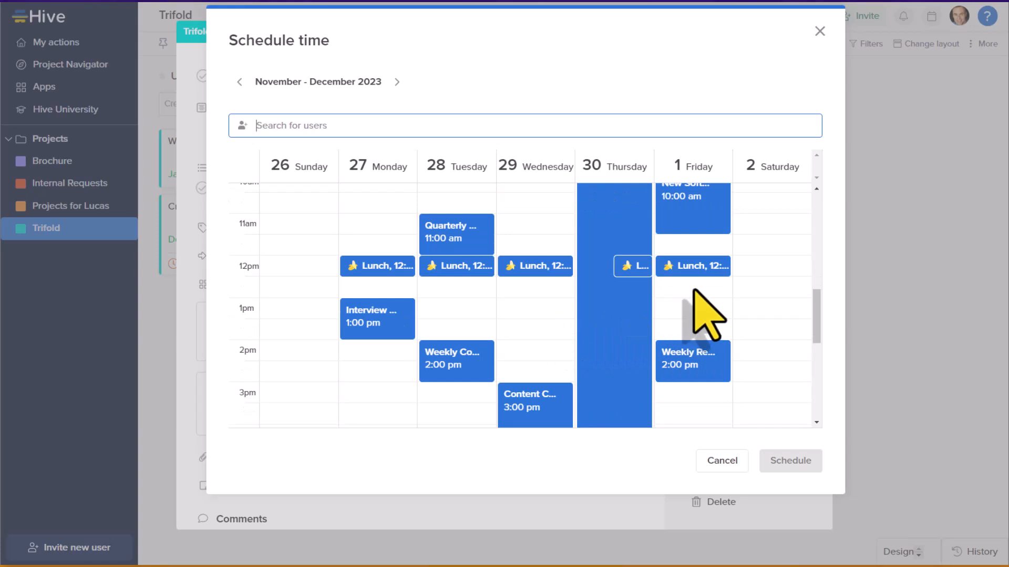
mouse_move(702, 311)
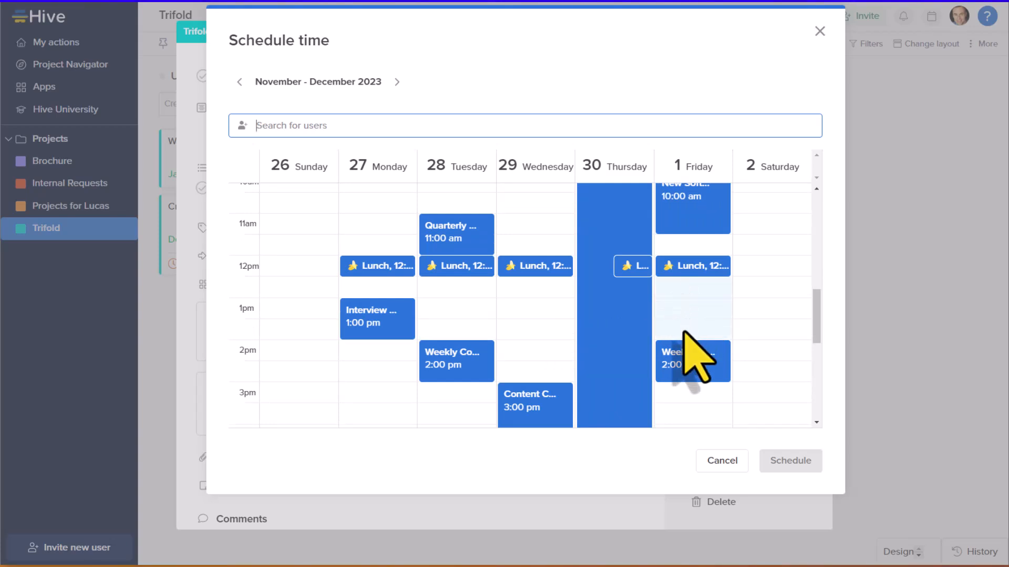
left_click(691, 309)
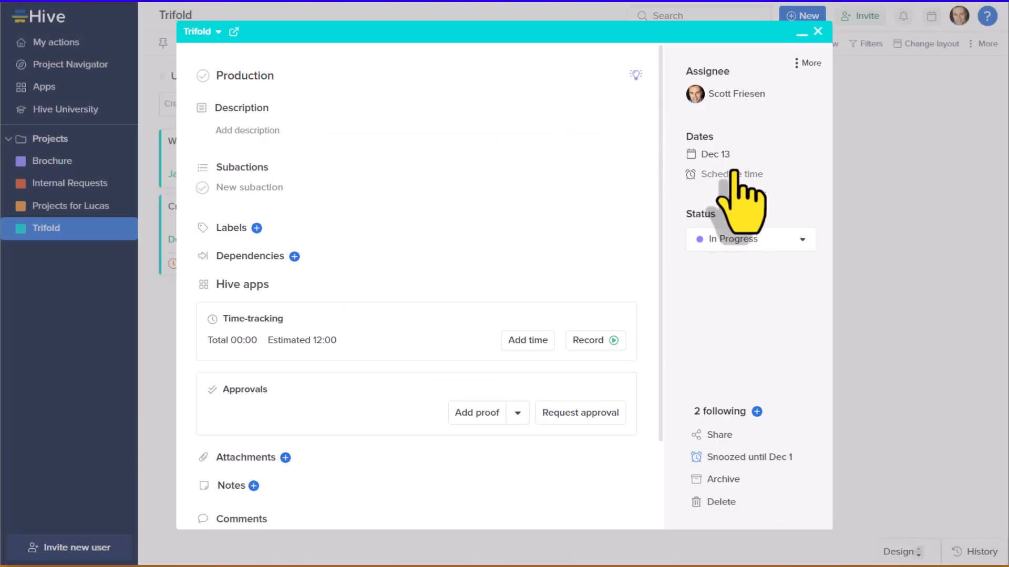
mouse_move(400, 8)
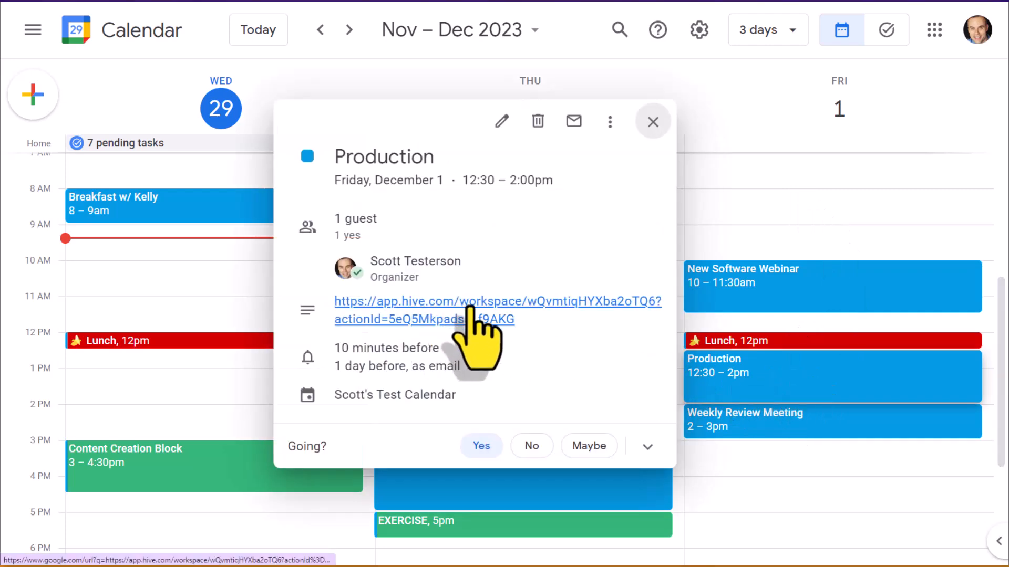
Follow the app.hive.com link in the calendar event back to the Production action
left_click(465, 320)
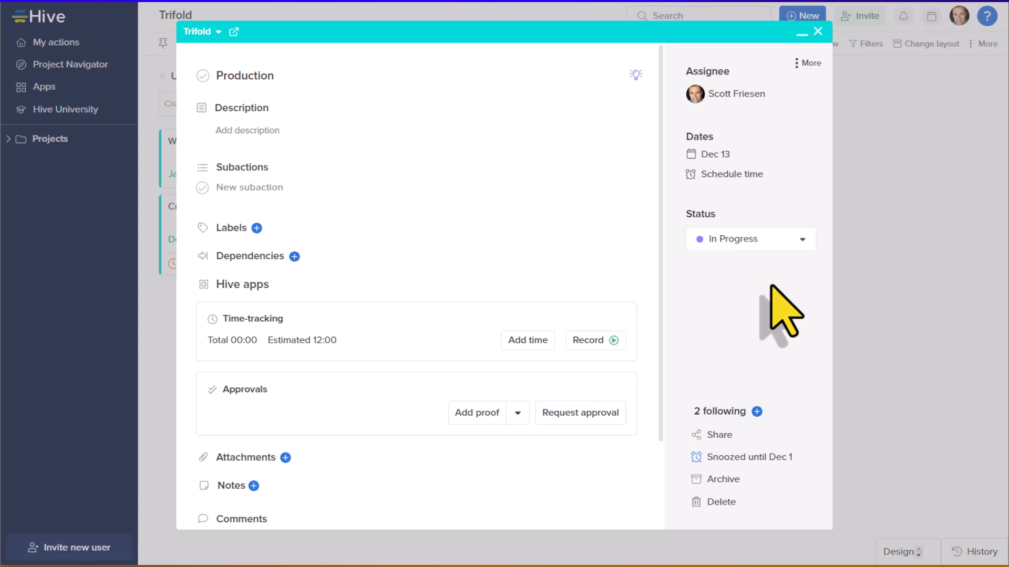
Assign the Production action to a different teammate
left_click(50, 139)
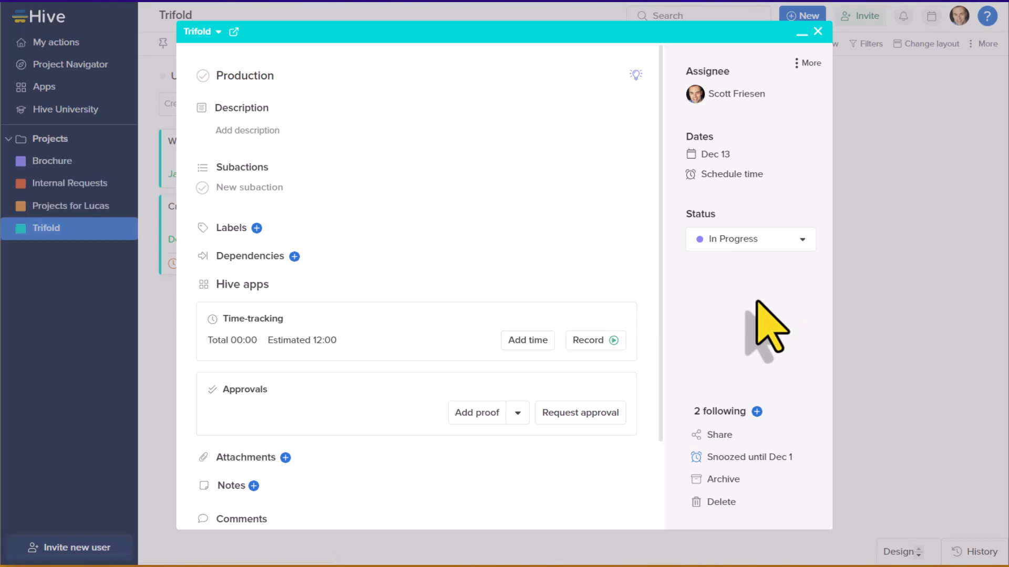
mouse_move(772, 158)
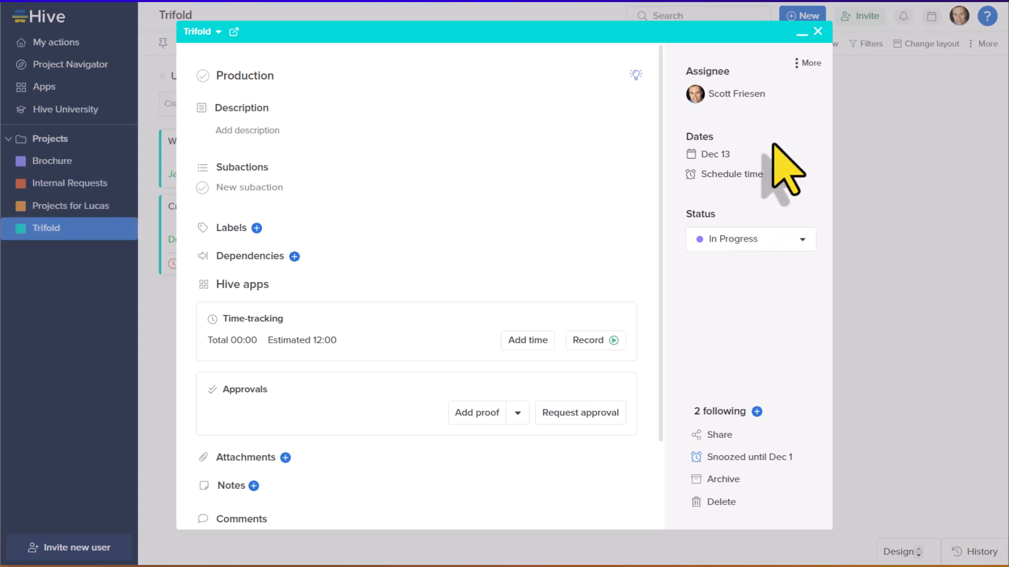
mouse_move(725, 105)
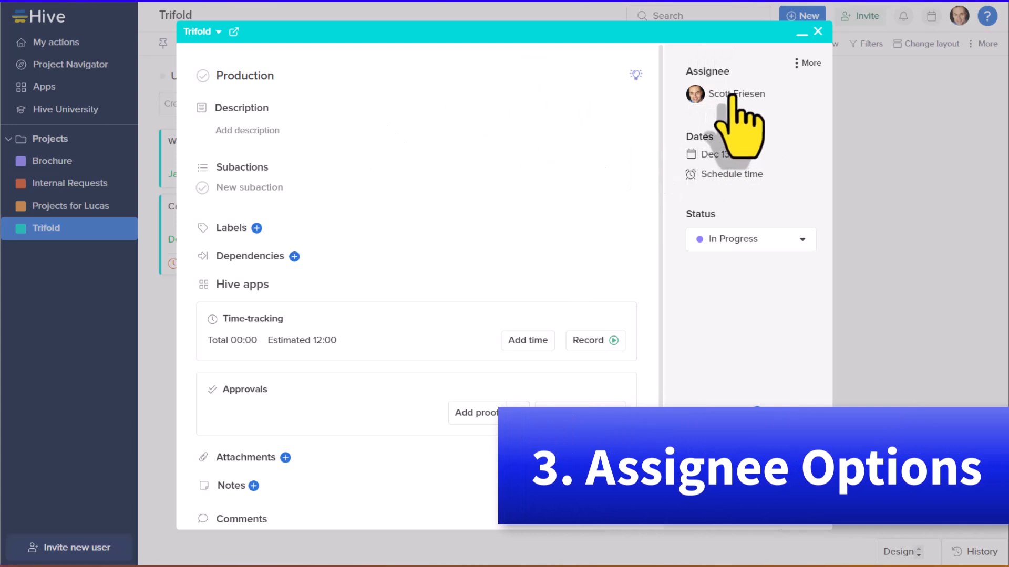
left_click(735, 93)
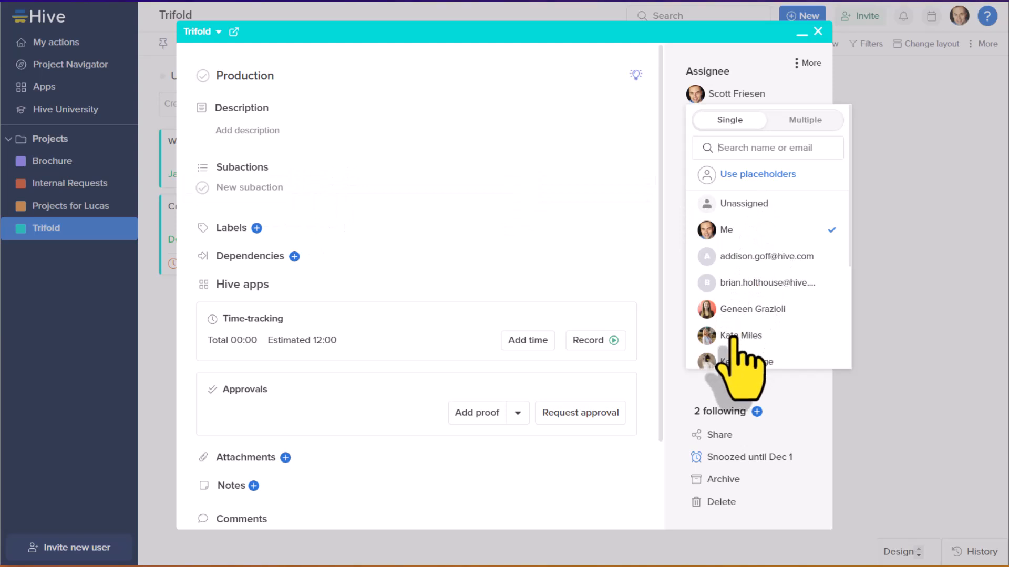
left_click(740, 335)
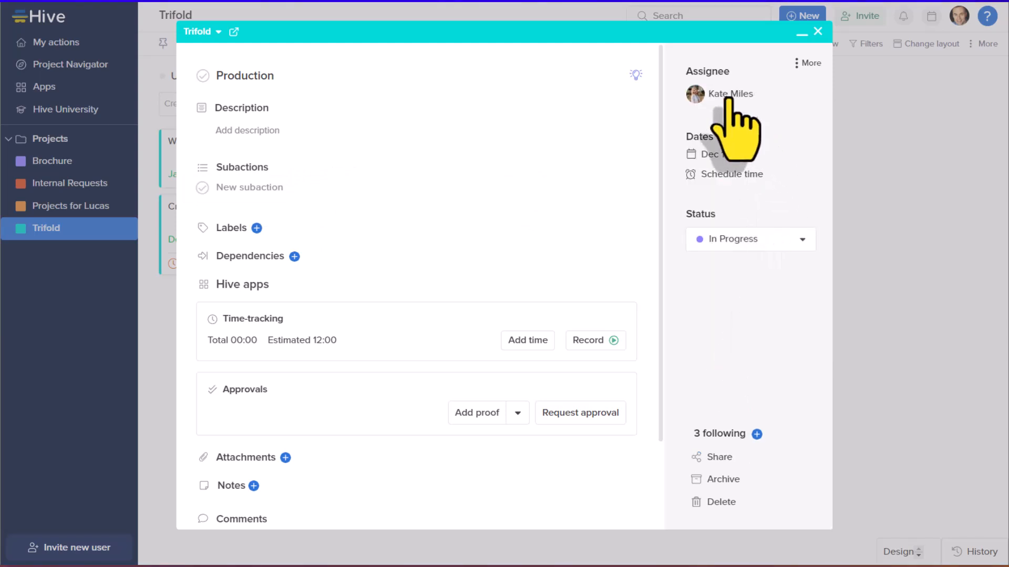
Reassign Production back to yourself as its original assignee
left_click(731, 93)
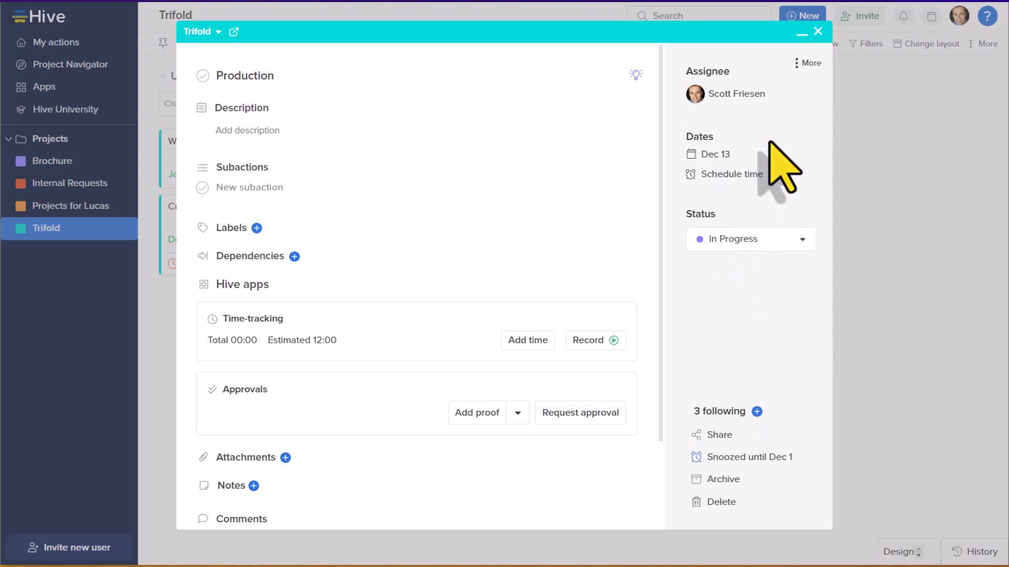
mouse_move(772, 163)
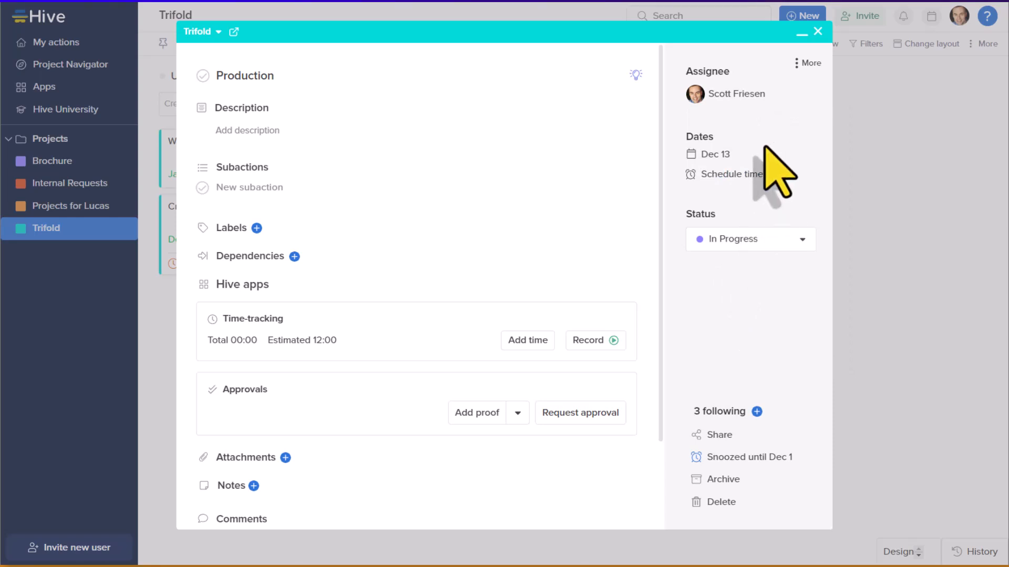
left_click(735, 94)
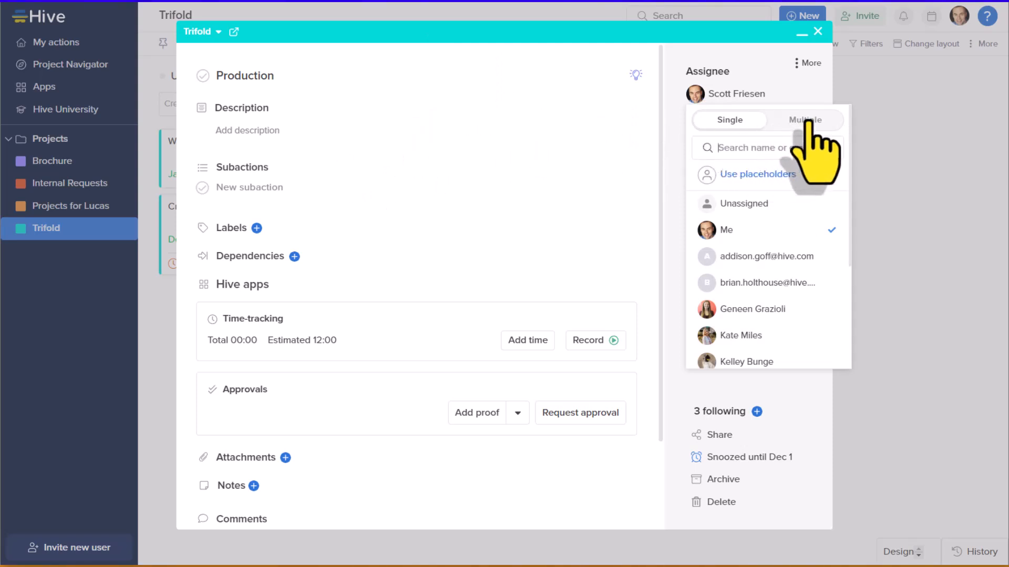
Switch to Multiple assignees and add two more teammates to Production
left_click(805, 120)
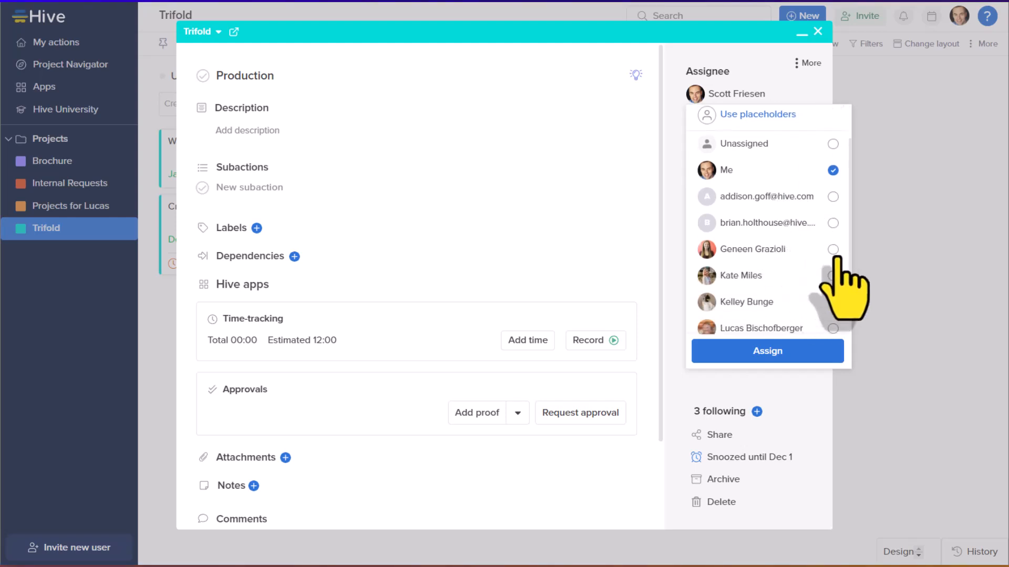
left_click(833, 249)
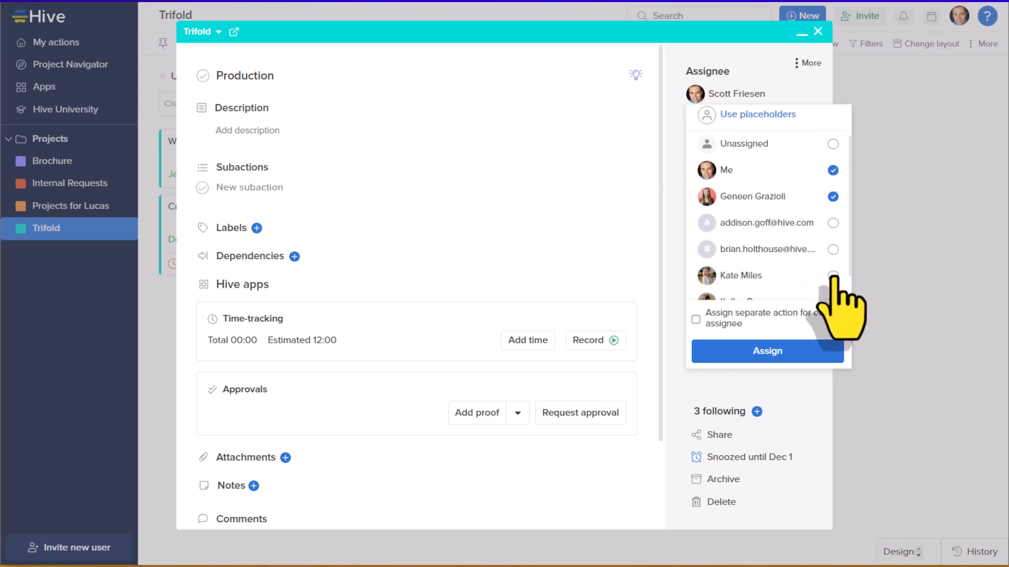
left_click(767, 351)
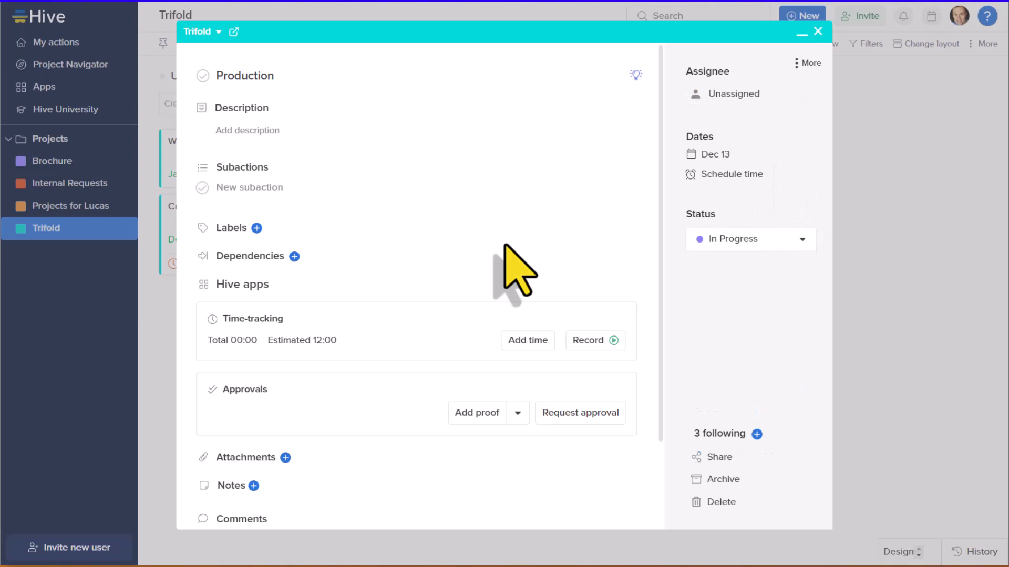
mouse_move(589, 233)
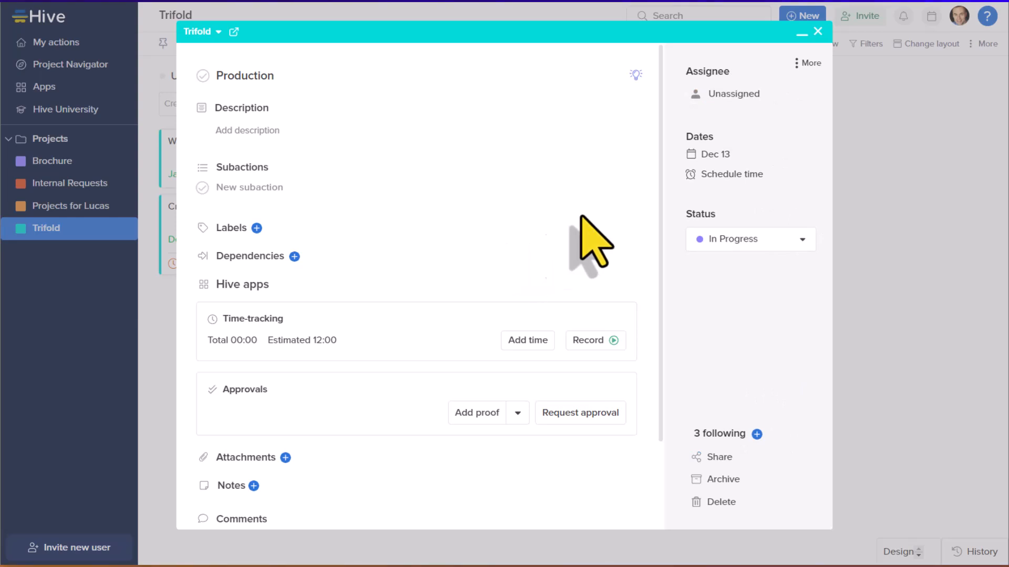
mouse_move(771, 152)
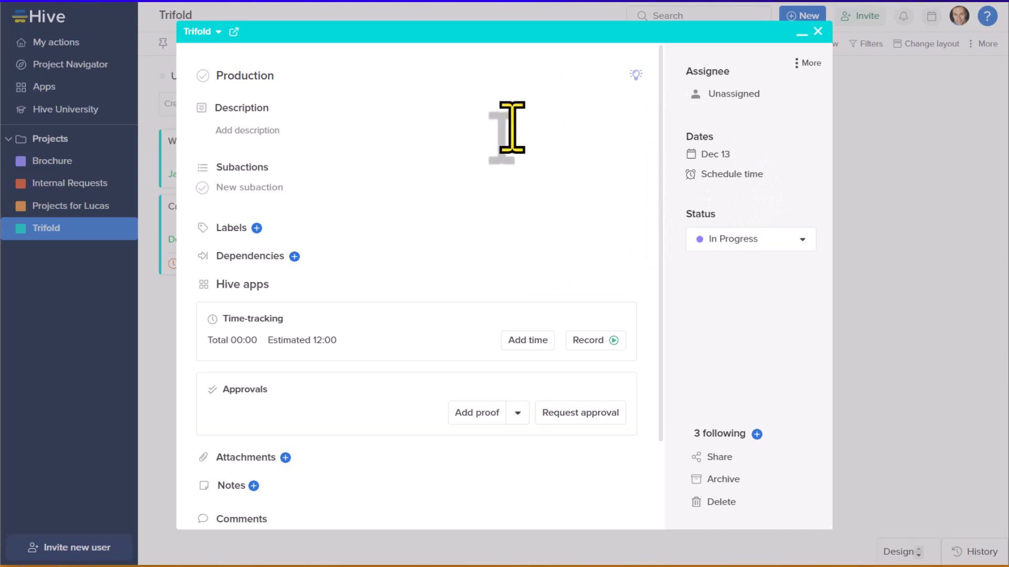
mouse_move(744, 144)
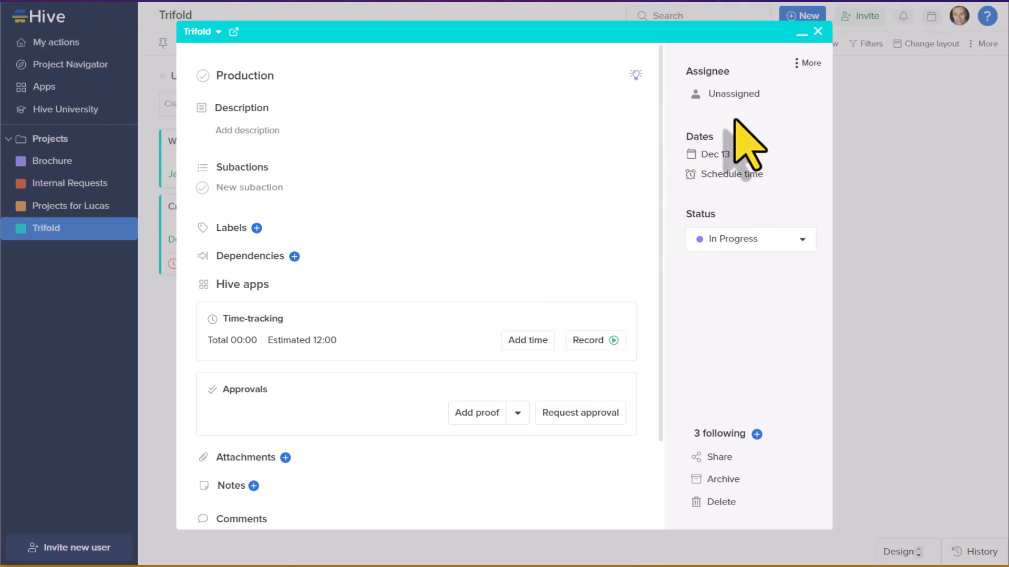
Assign Production to the Copywriter placeholder role and close the action window
left_click(733, 93)
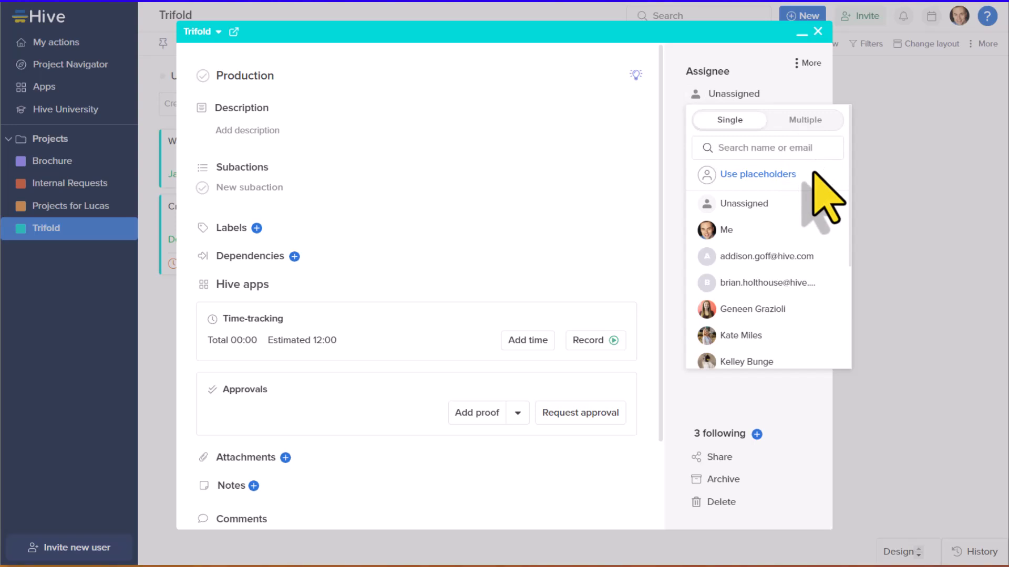
left_click(744, 204)
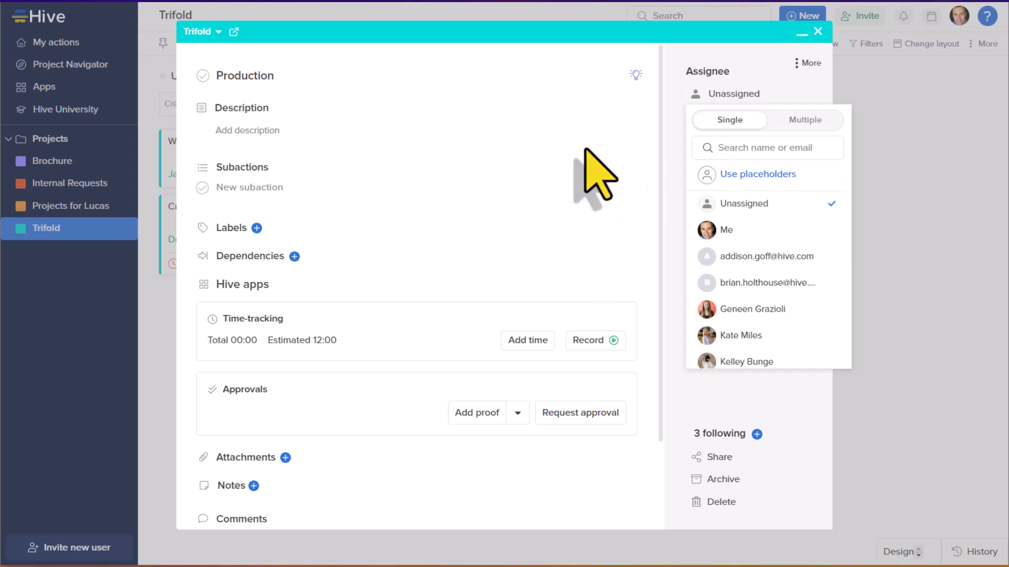
mouse_move(767, 126)
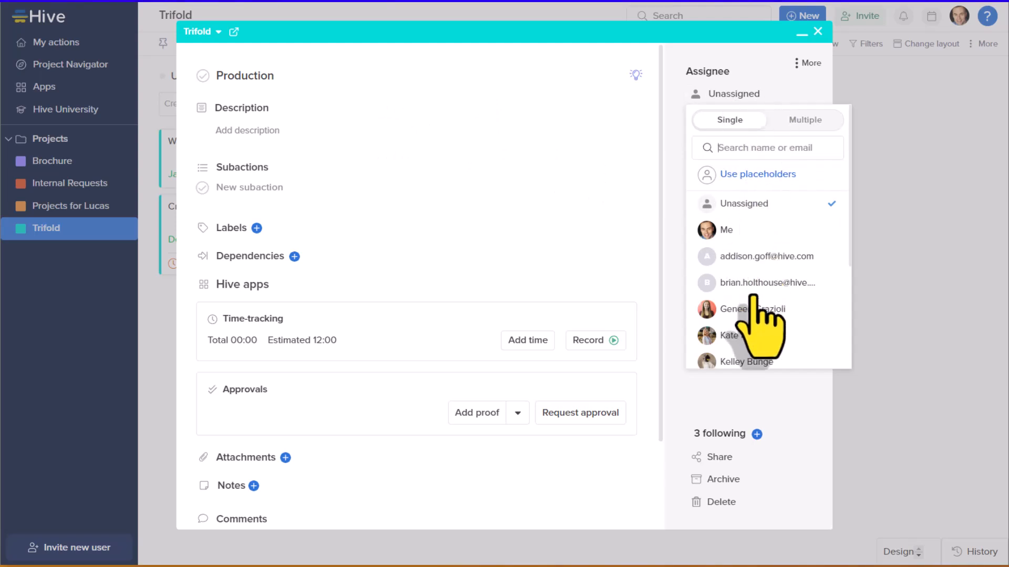
mouse_move(750, 350)
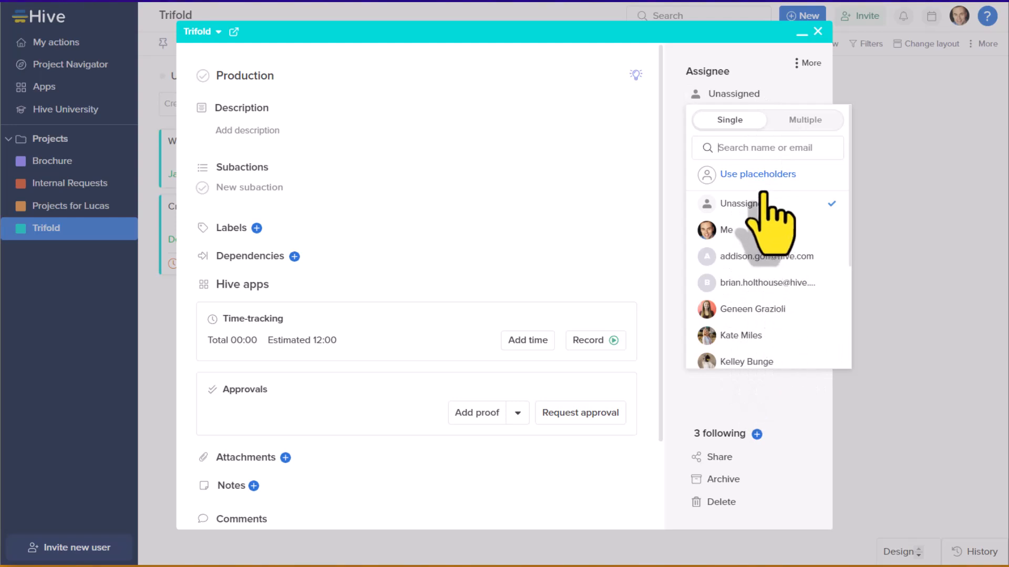
left_click(758, 174)
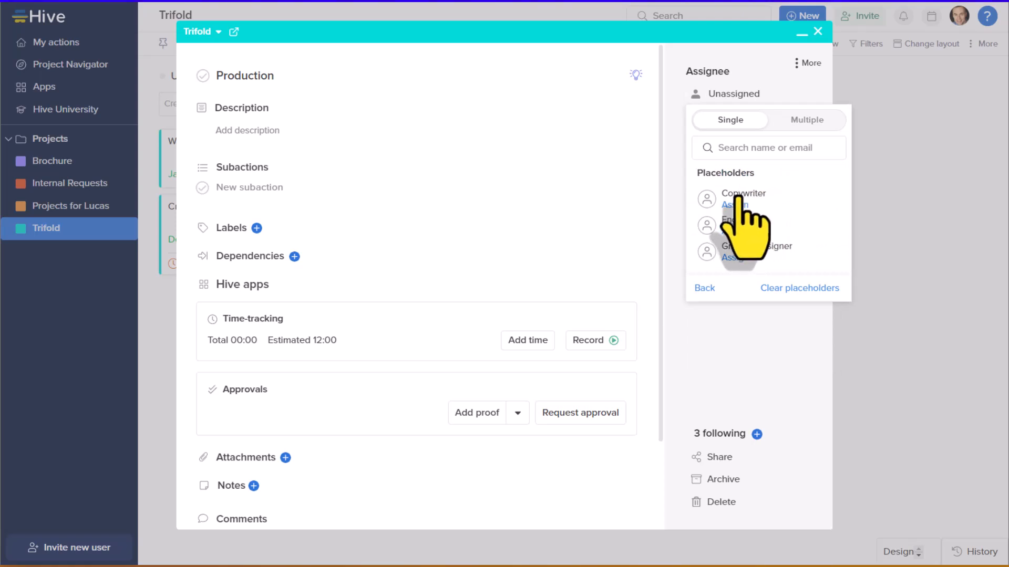
left_click(735, 204)
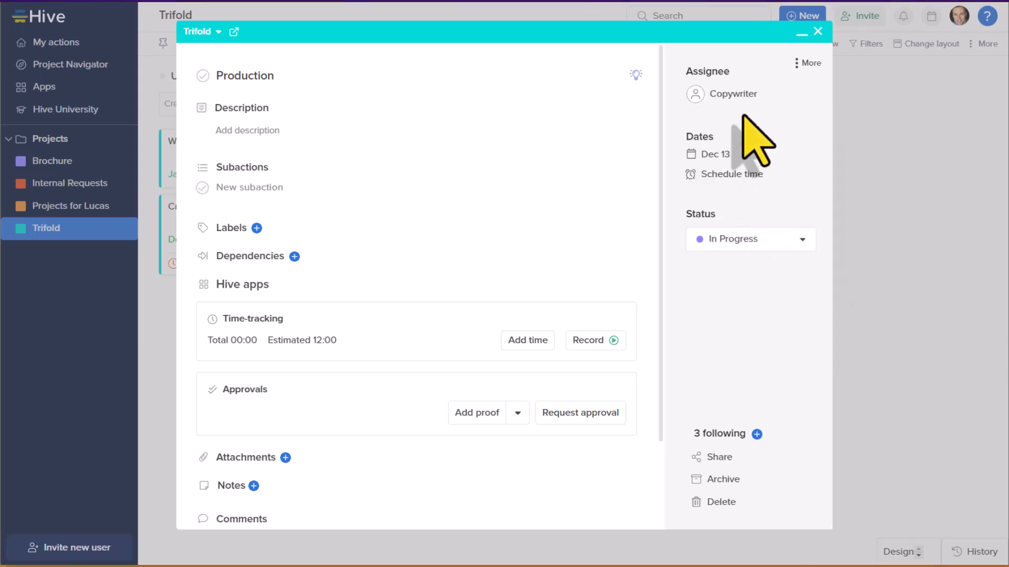
mouse_move(683, 152)
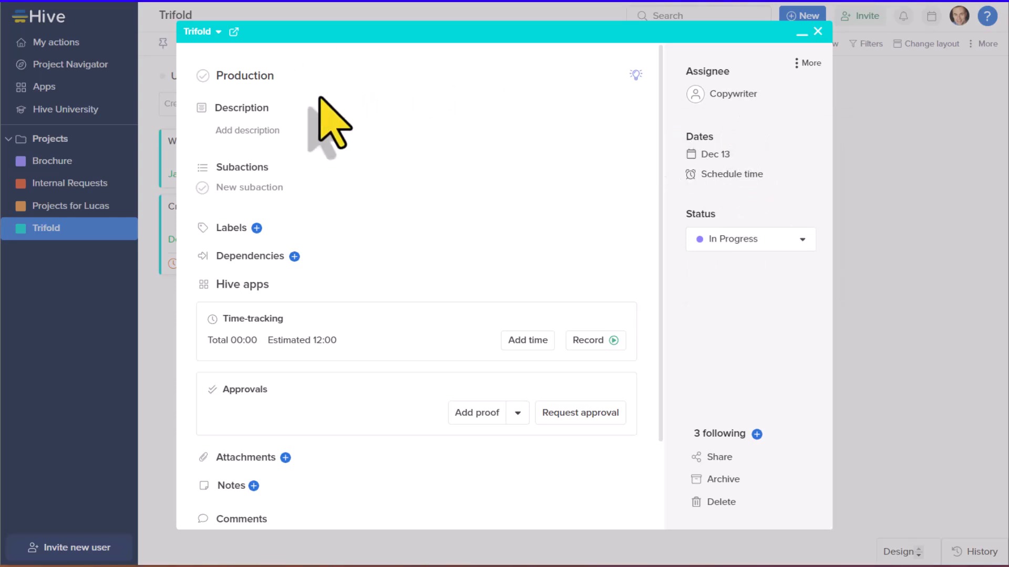
mouse_move(684, 140)
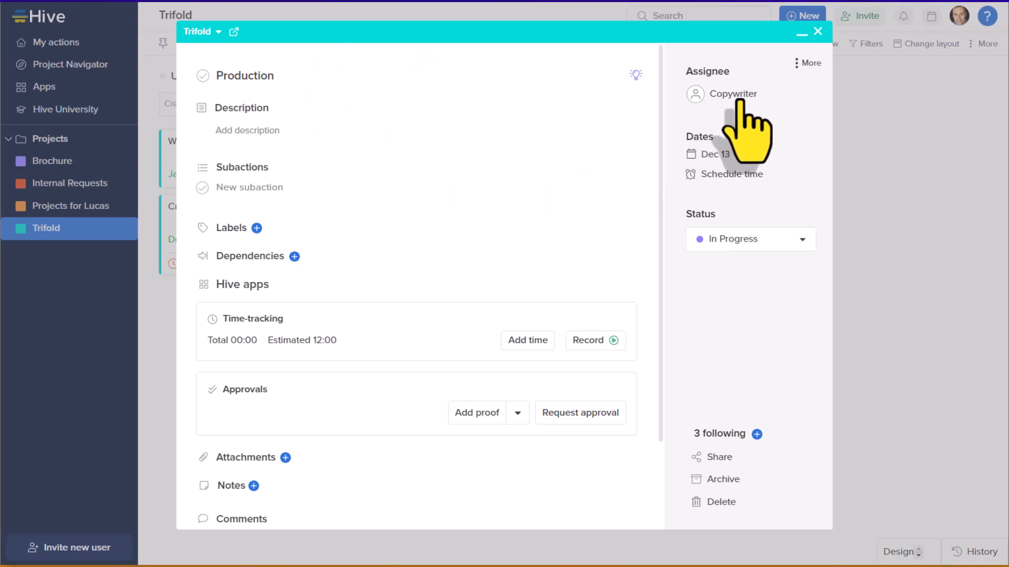
left_click(817, 31)
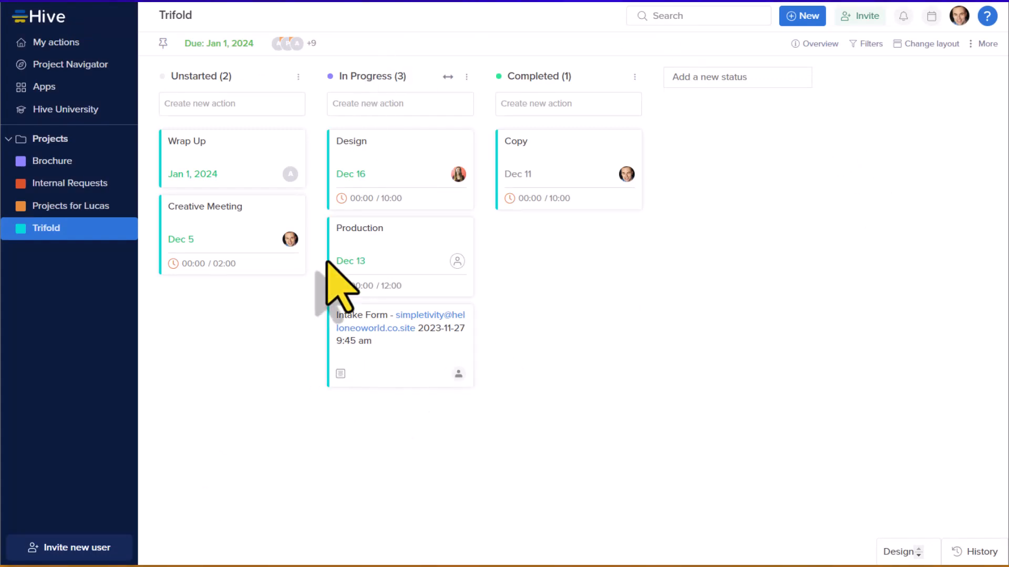
mouse_move(802, 247)
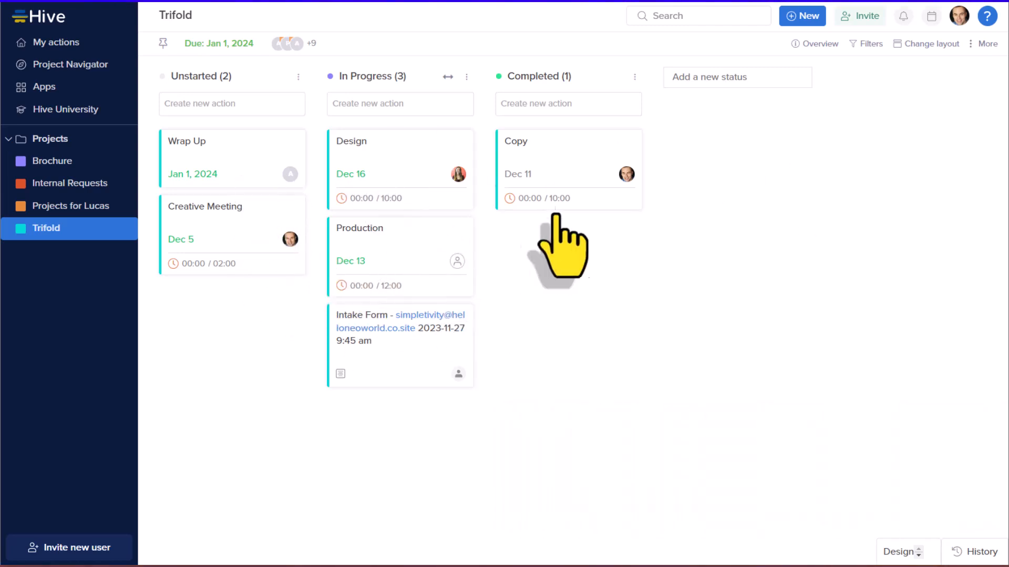
mouse_move(391, 228)
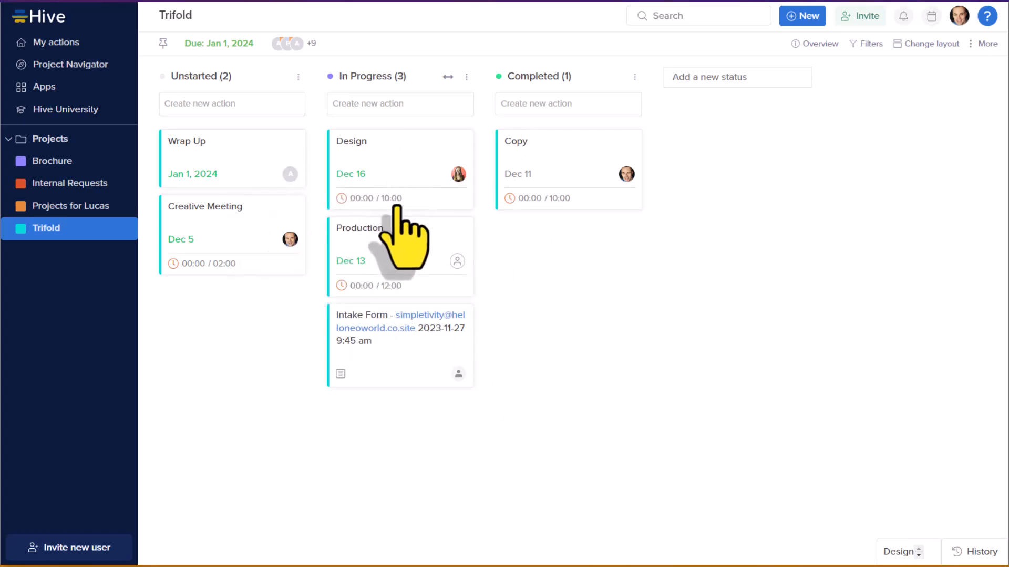
mouse_move(216, 173)
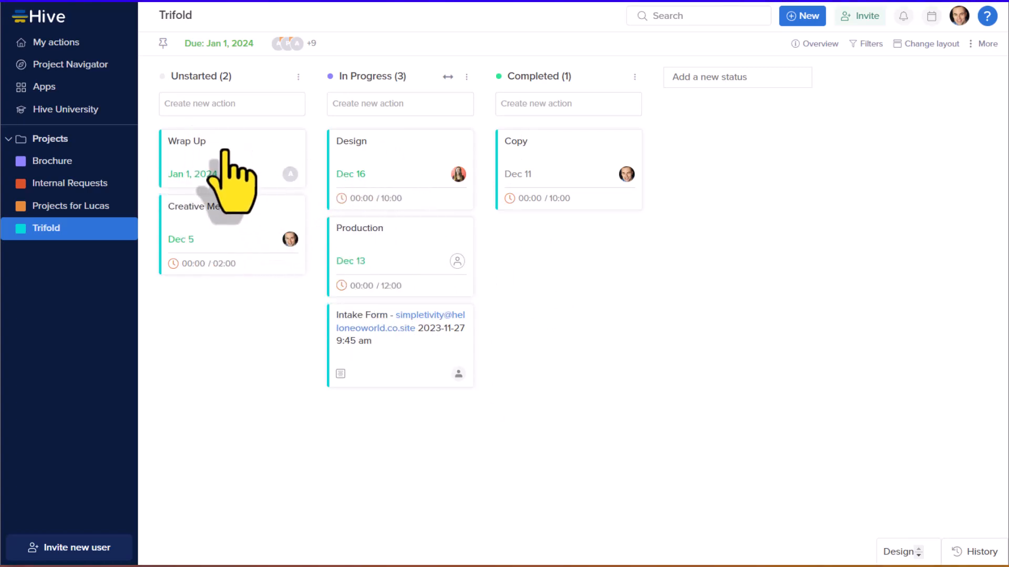
mouse_move(571, 162)
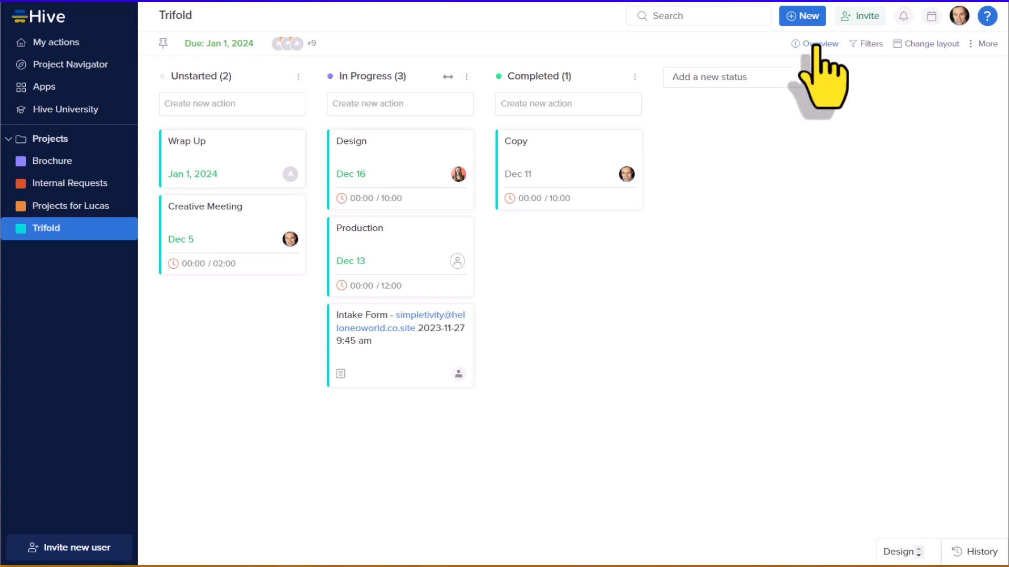
Show the Trifold project overview with status, 17% completion and recent activity
left_click(819, 44)
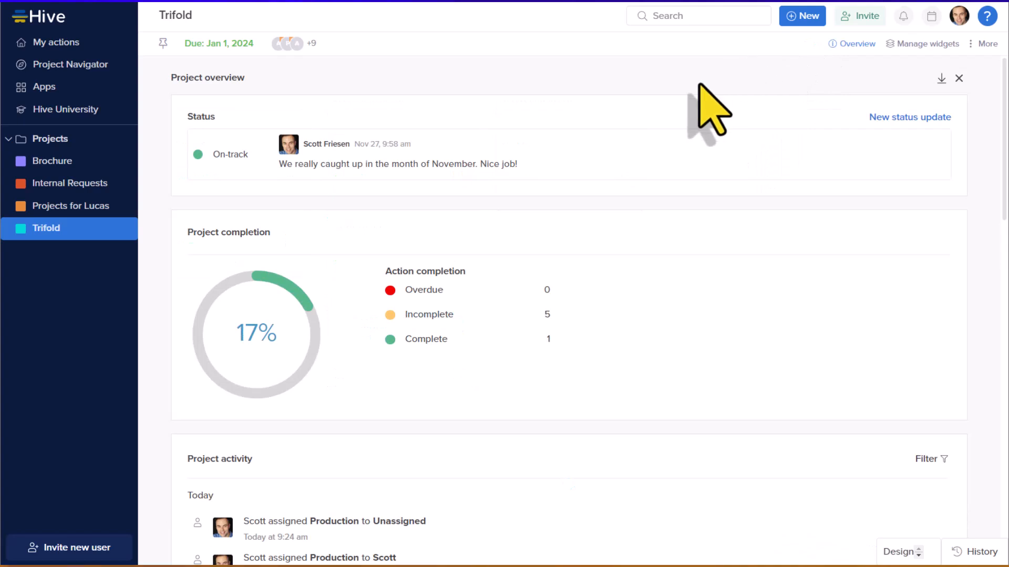
scroll("down", 3)
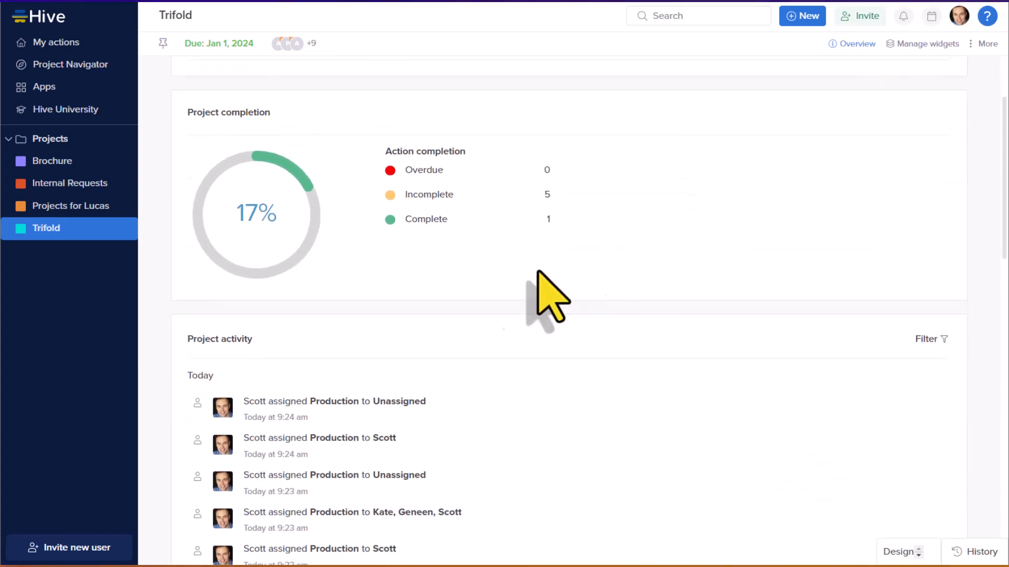
mouse_move(464, 195)
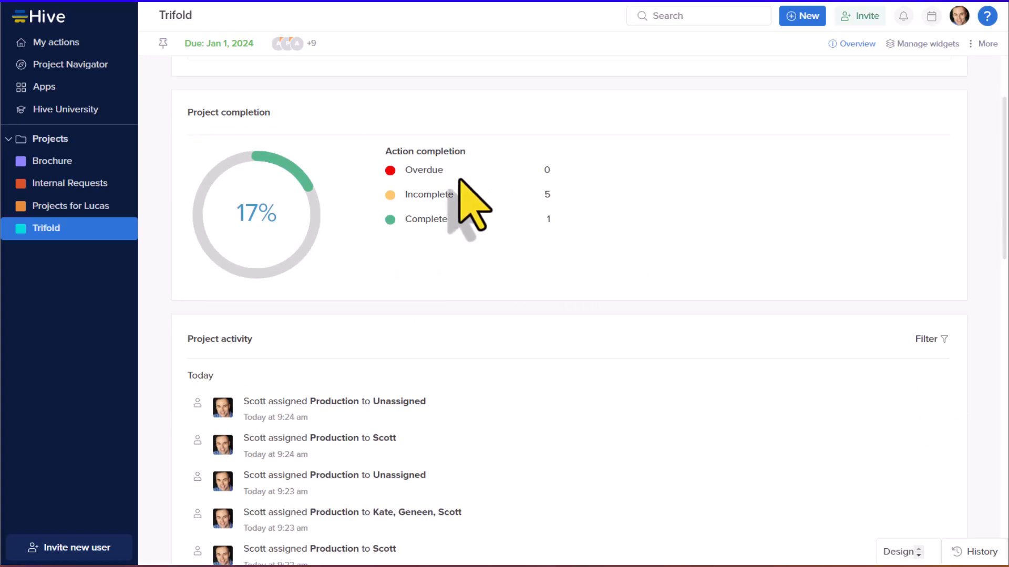
scroll("down", 3)
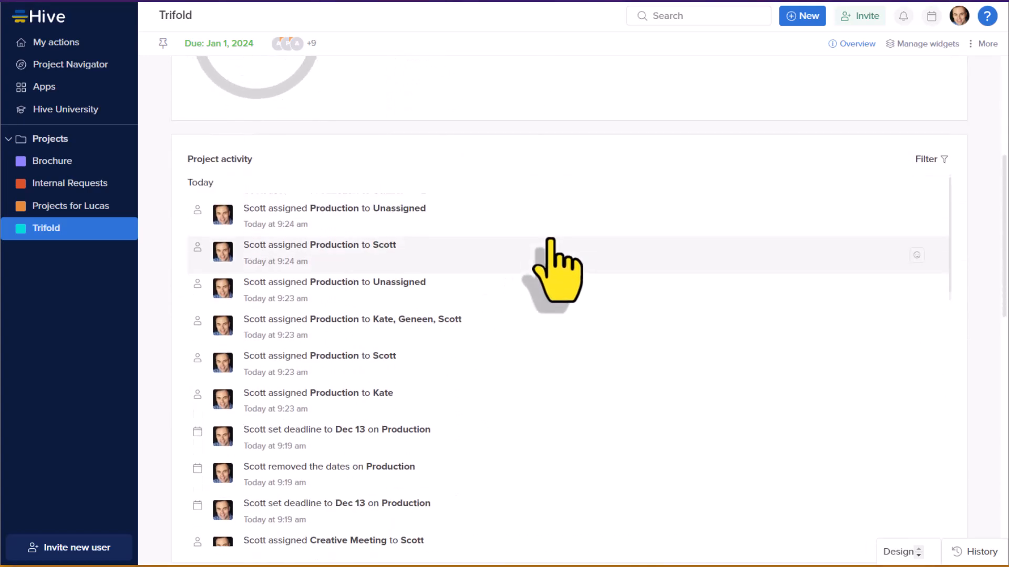
scroll("down", 3)
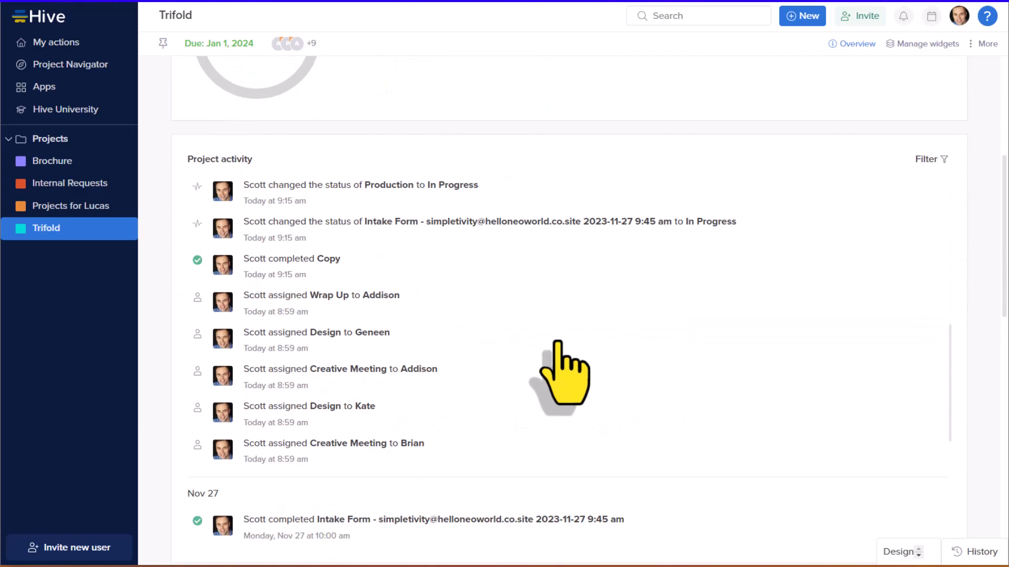
scroll("down", 3)
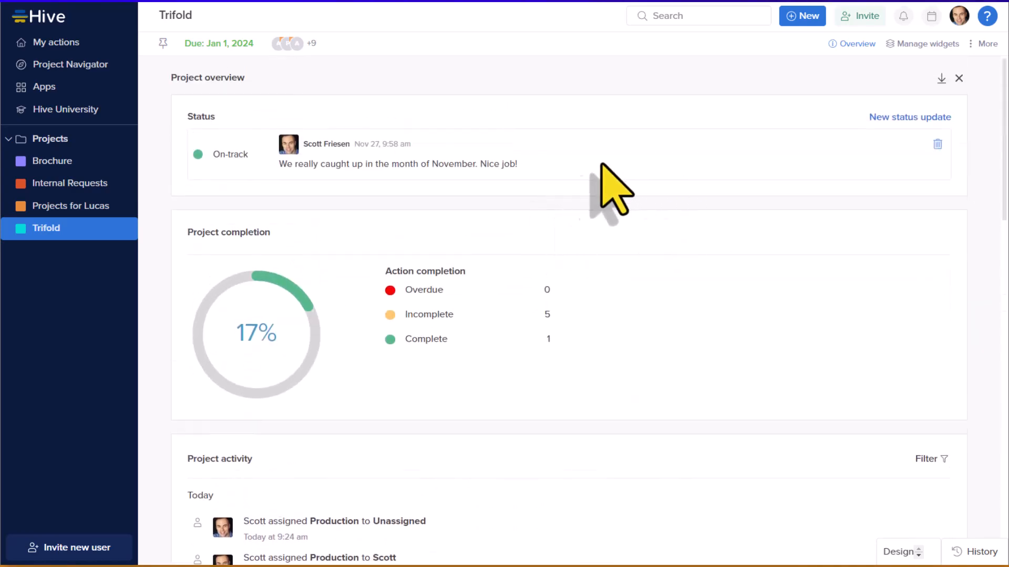
mouse_move(350, 191)
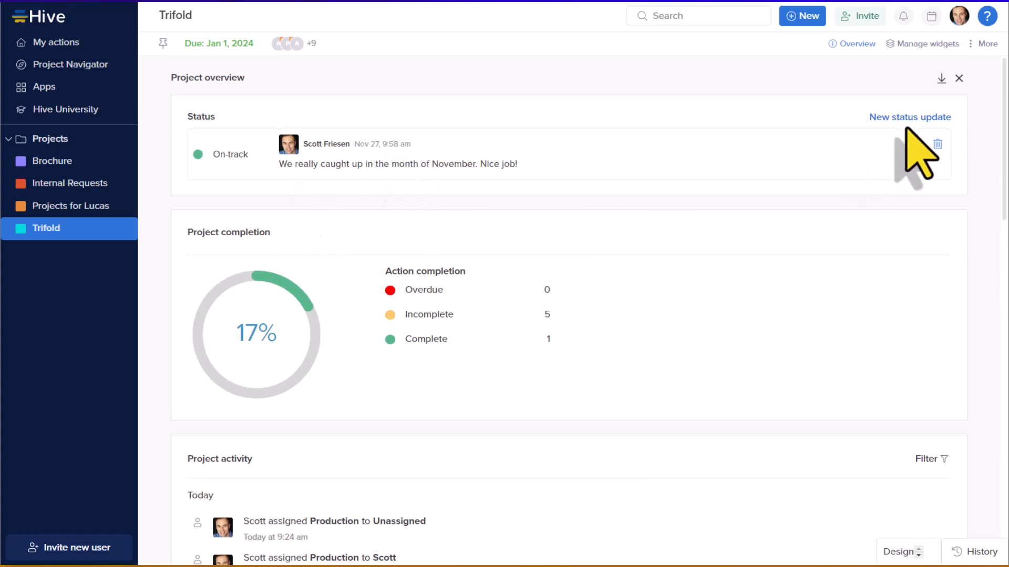
mouse_move(306, 196)
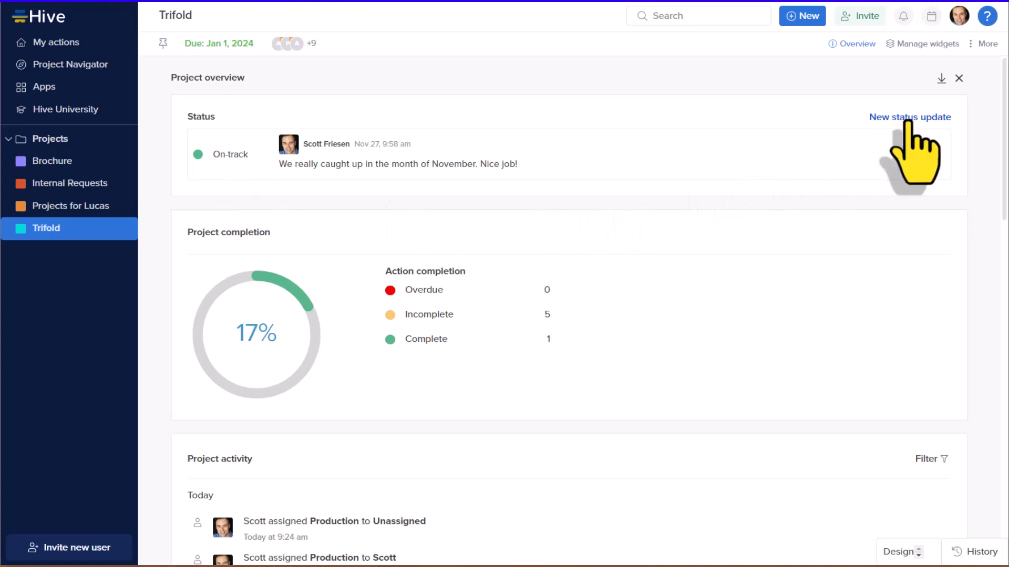
Start a new status update for Trifold, keeping the On-track status
left_click(909, 118)
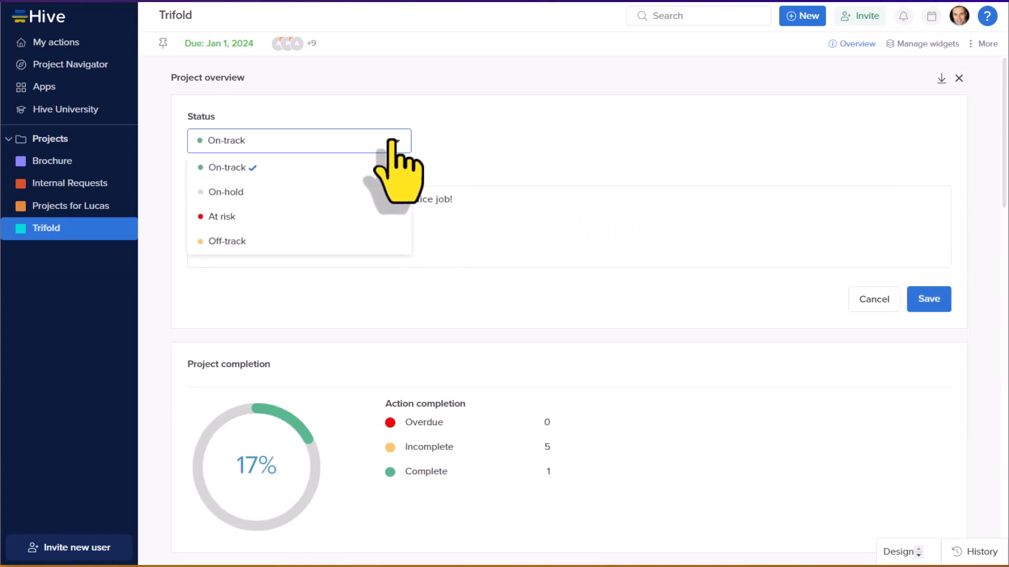
mouse_move(221, 217)
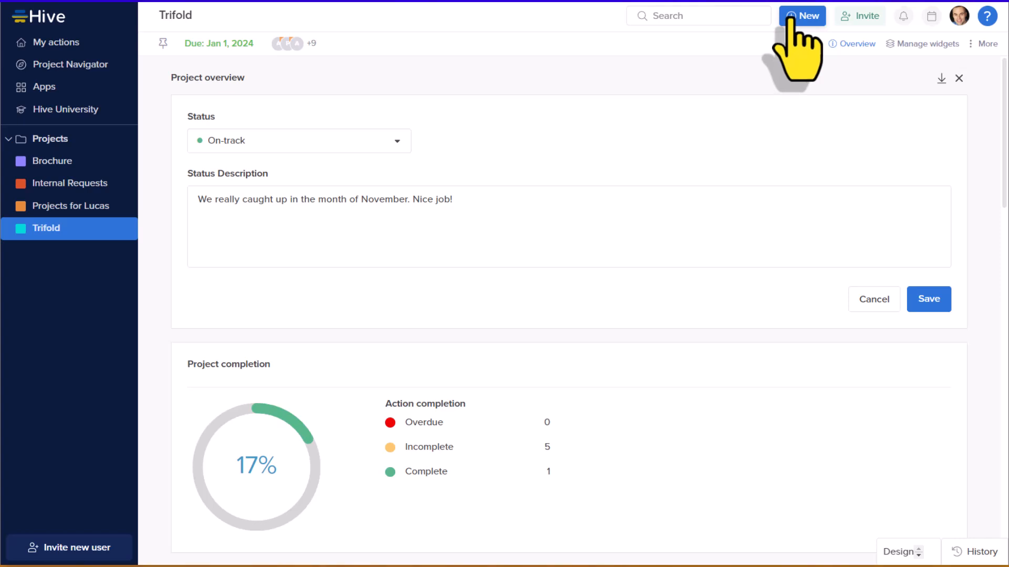
Start a new goal 'Demo website version 1 to customer' due Dec 20 and list its measurement choices
left_click(802, 16)
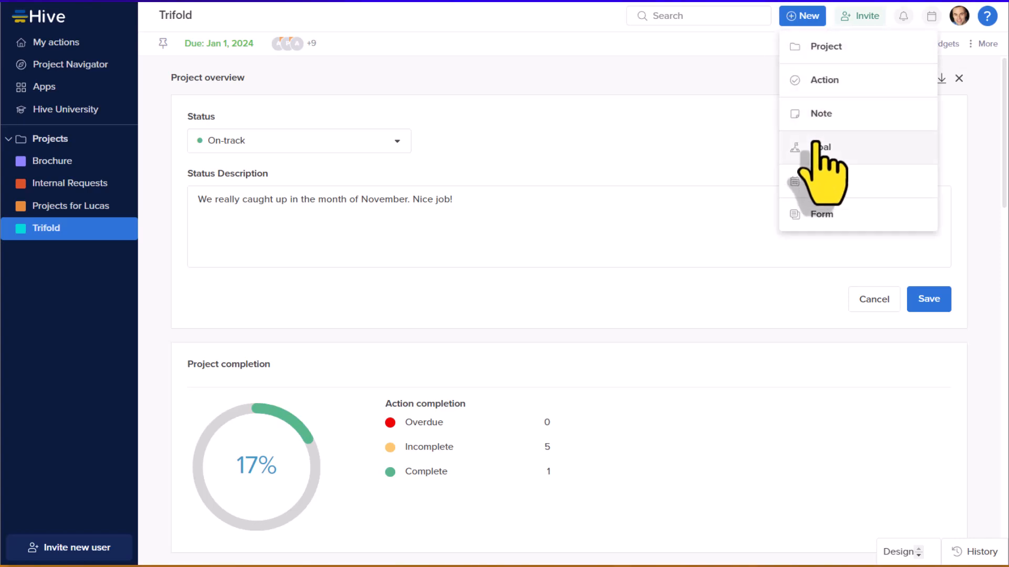
left_click(813, 147)
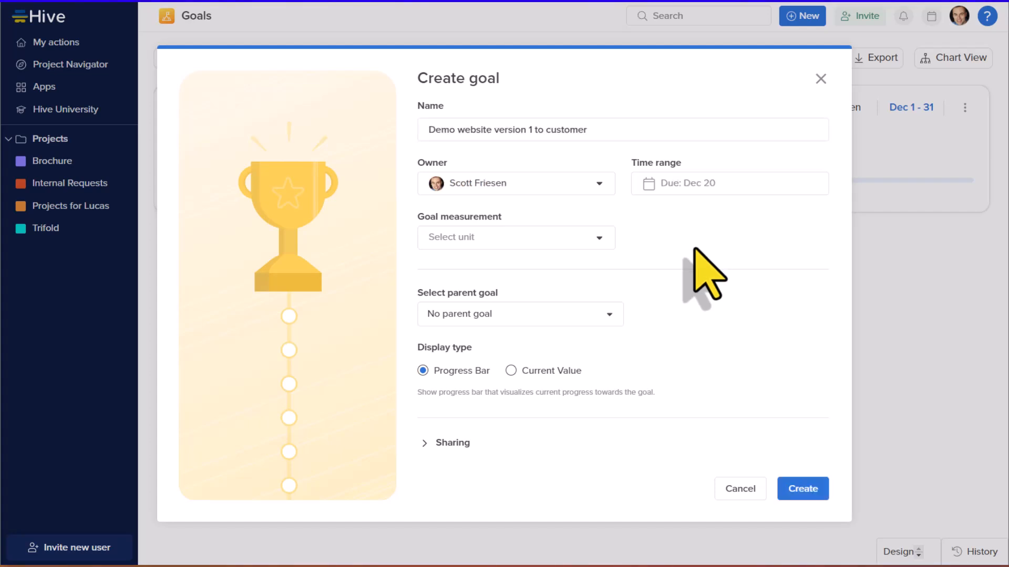
mouse_move(501, 177)
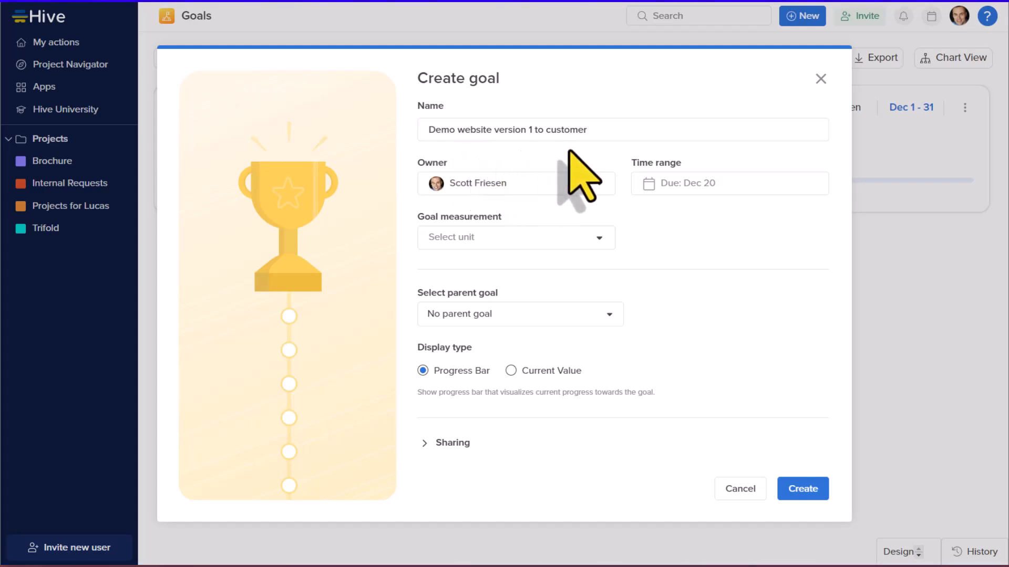
mouse_move(707, 207)
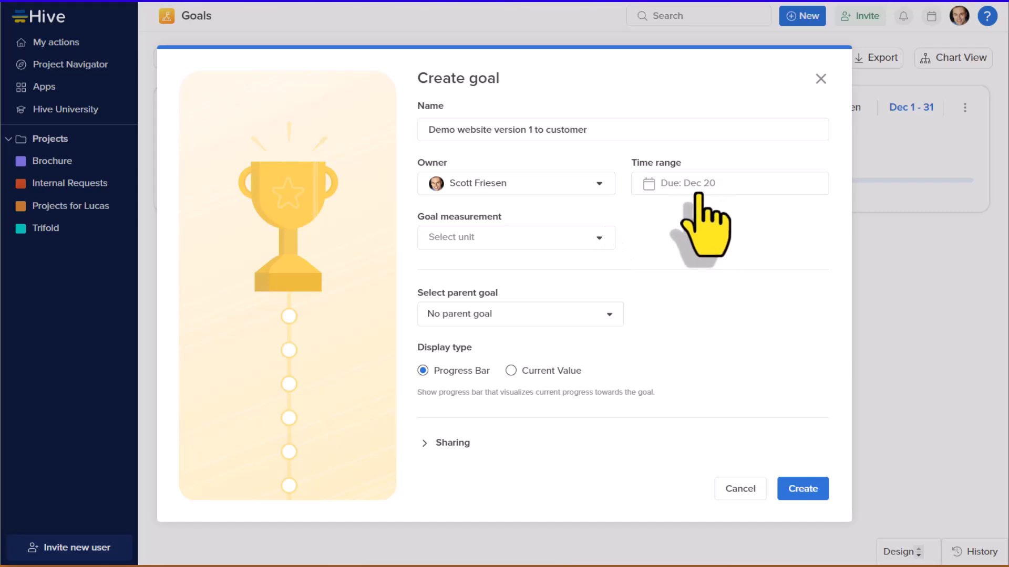
mouse_move(649, 247)
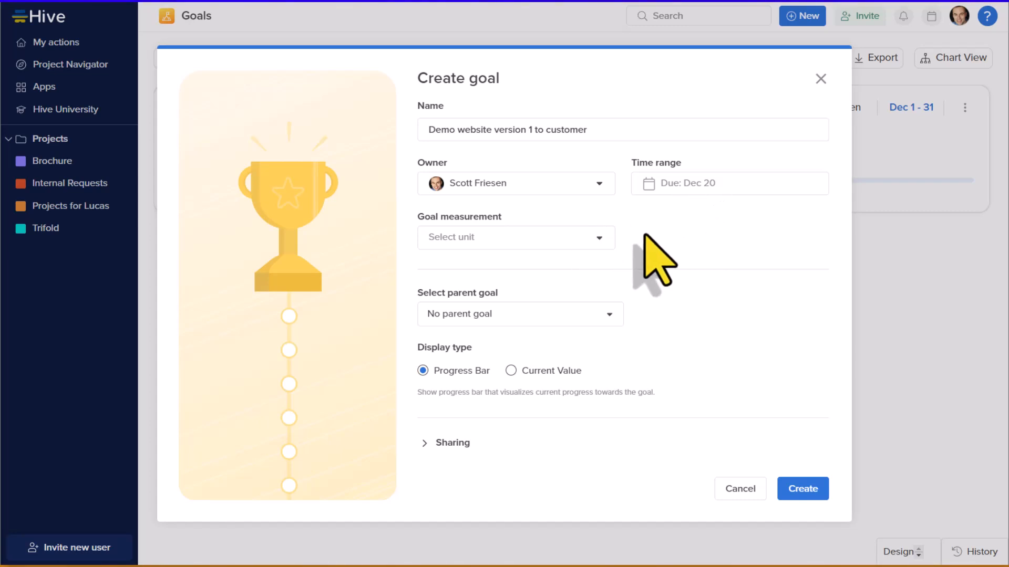
left_click(516, 238)
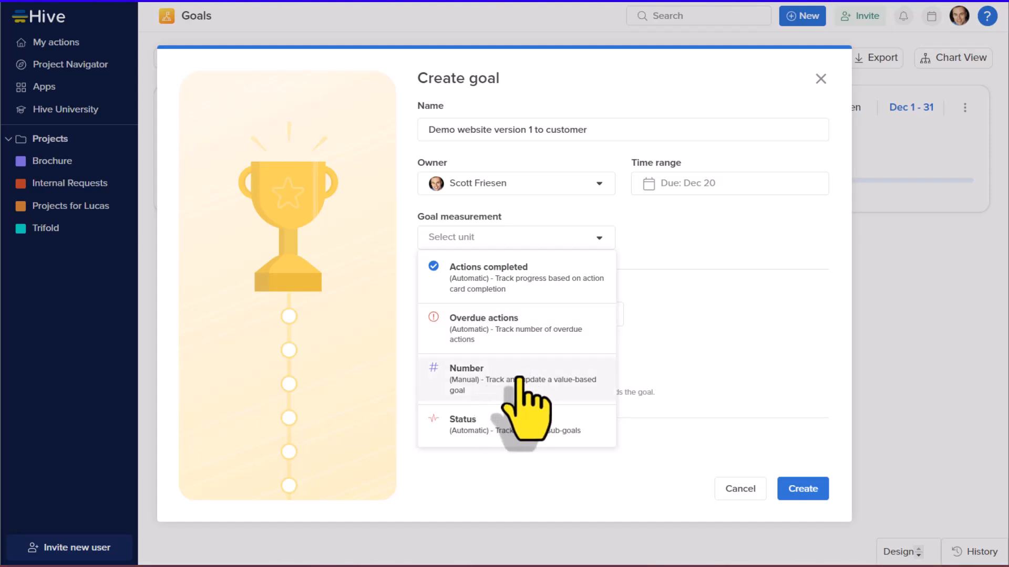
mouse_move(519, 317)
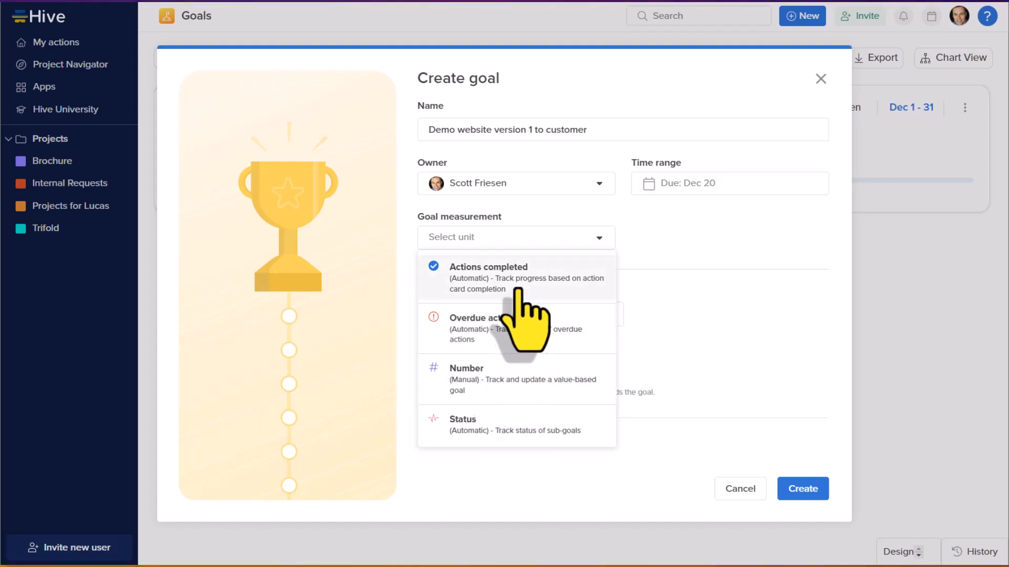
Measure the goal by actions completed across two projects including Brochure, then create it
left_click(488, 275)
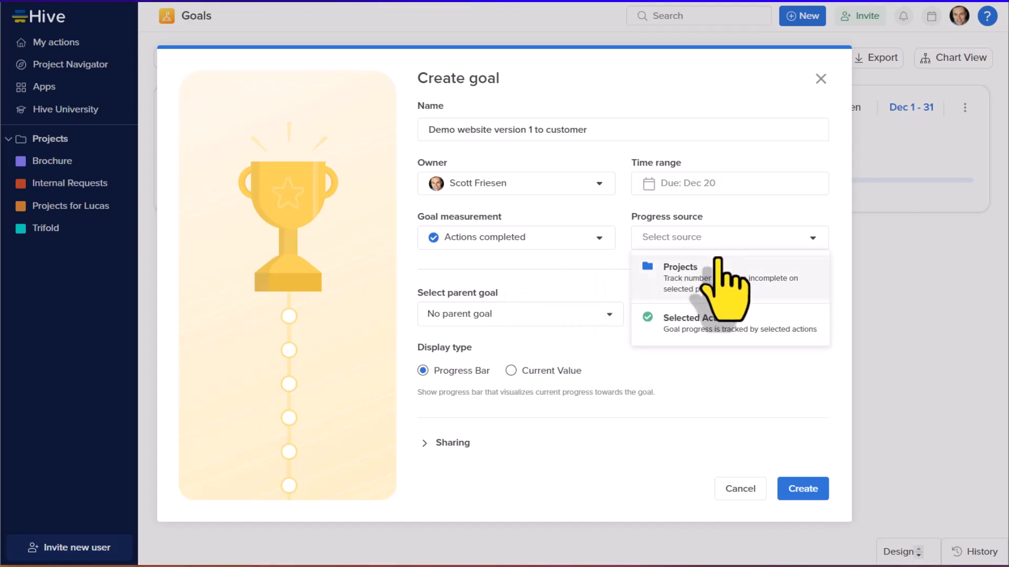
left_click(680, 267)
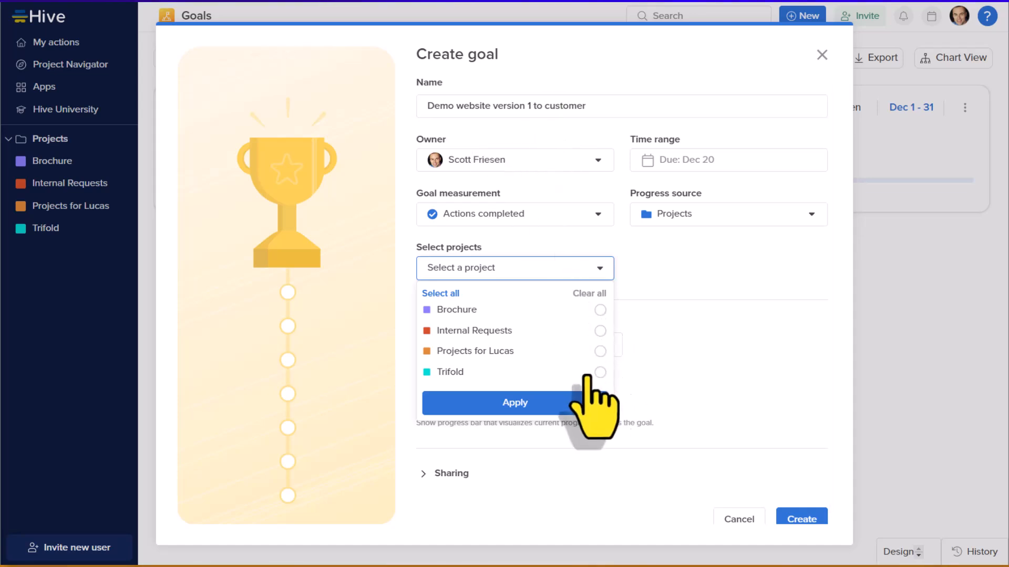
left_click(599, 310)
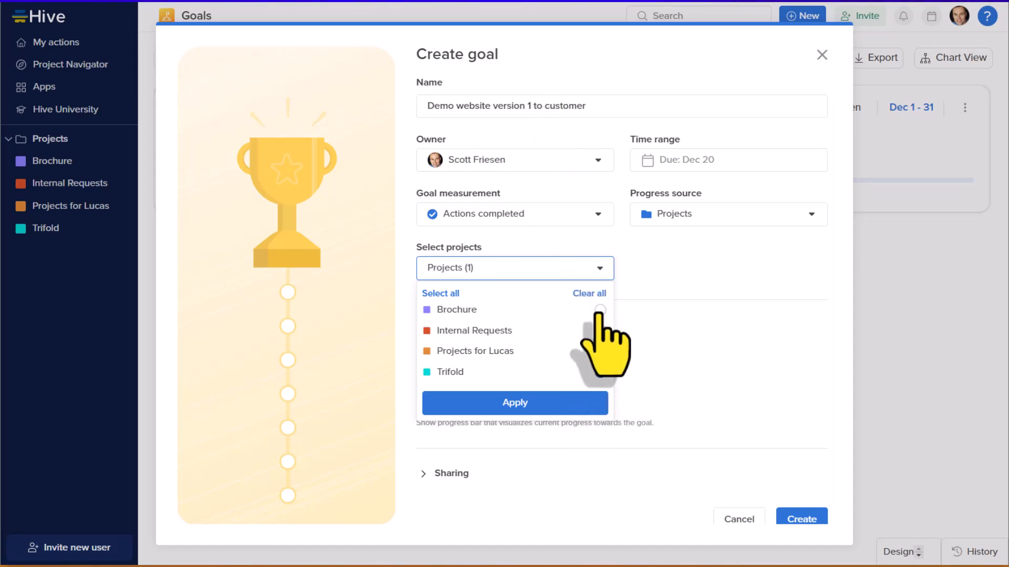
left_click(600, 310)
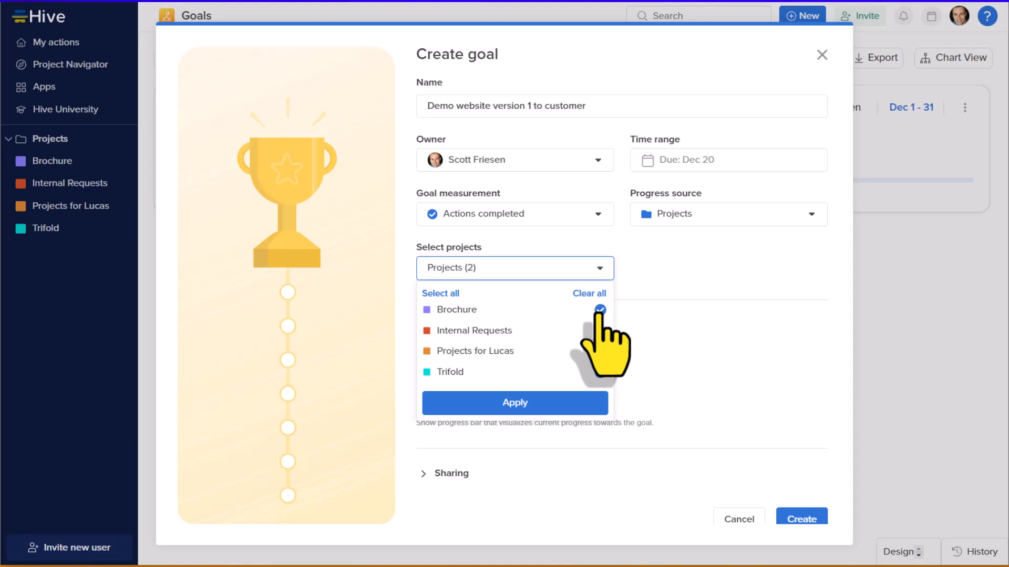
left_click(515, 403)
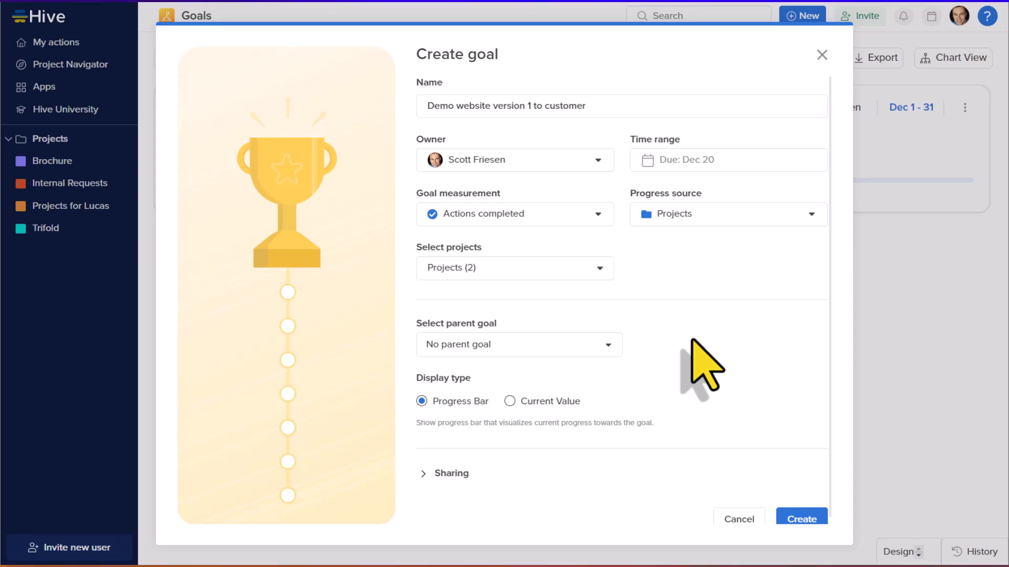
mouse_move(542, 158)
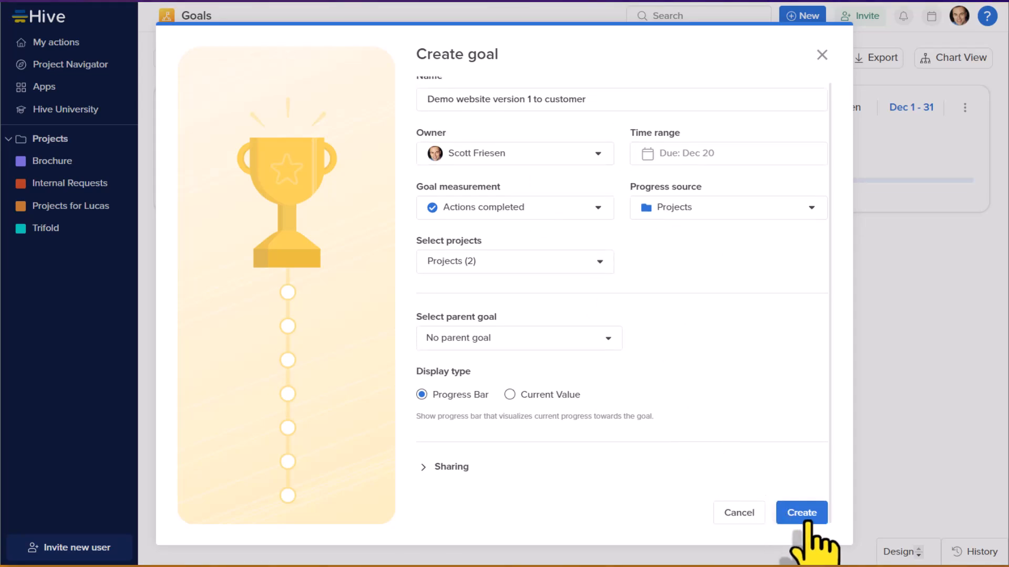
left_click(801, 513)
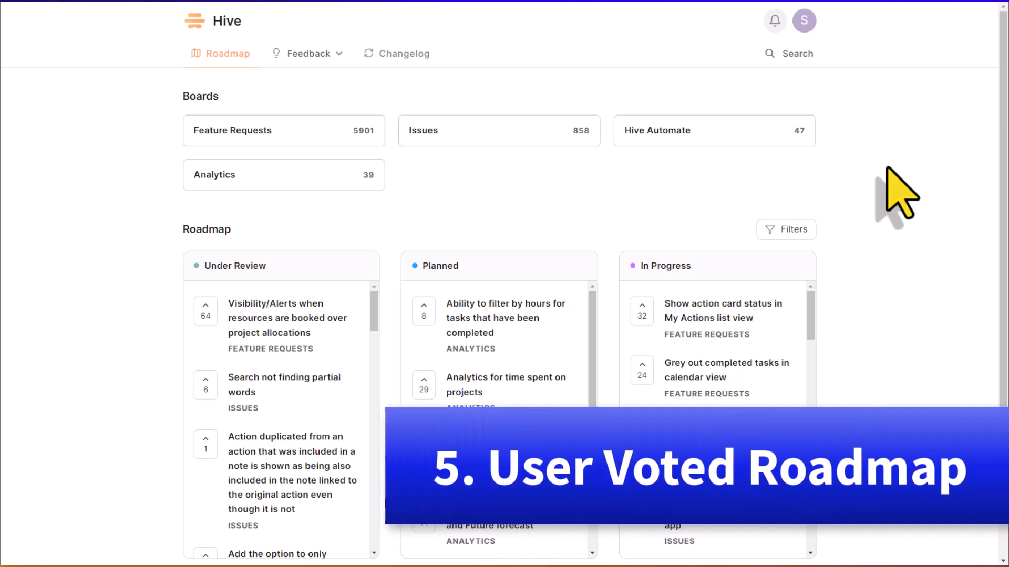
mouse_move(283, 114)
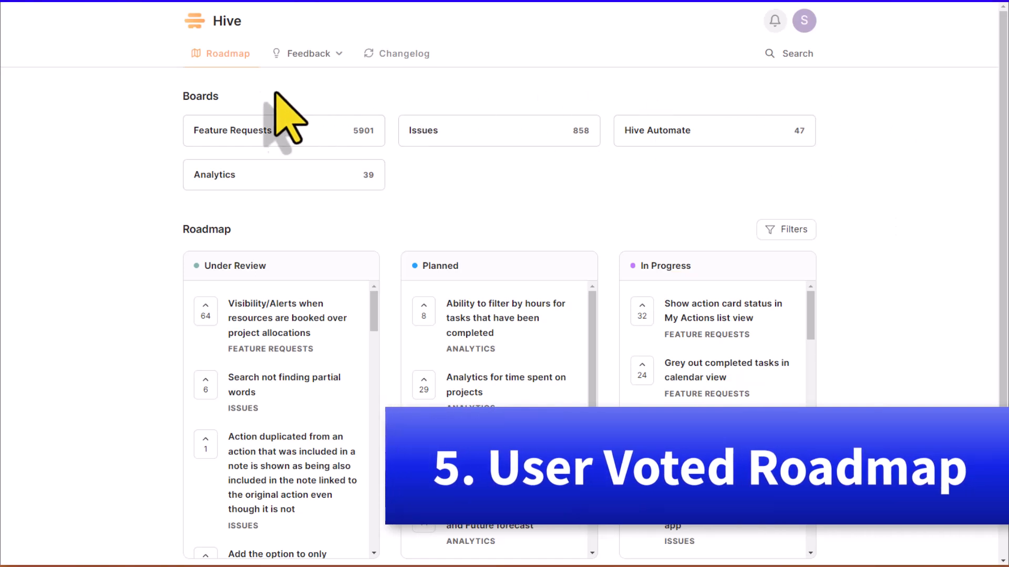
scroll("down", 3)
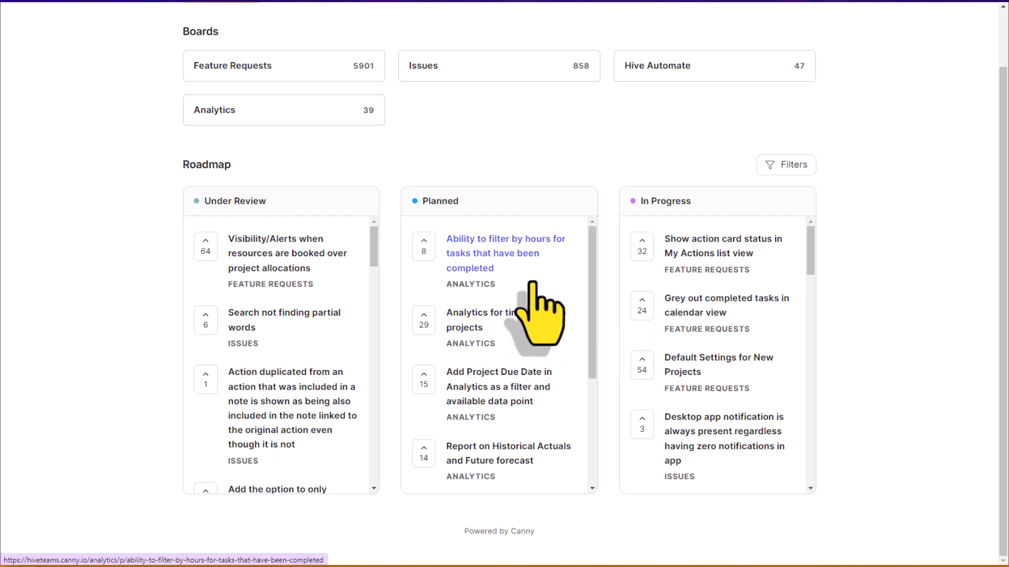
mouse_move(297, 326)
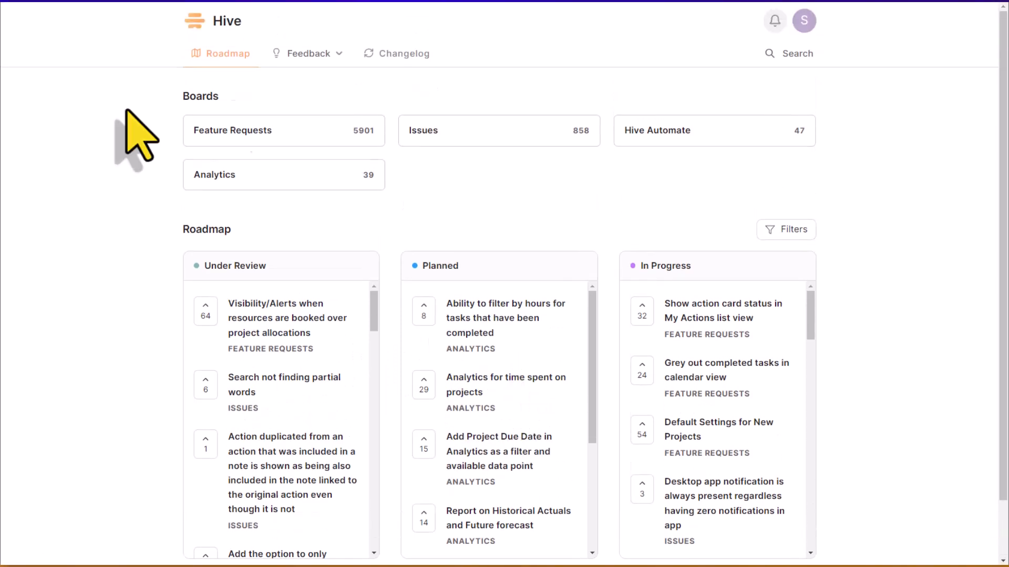
Browse the Feature Requests board's trending user-submitted posts
left_click(307, 53)
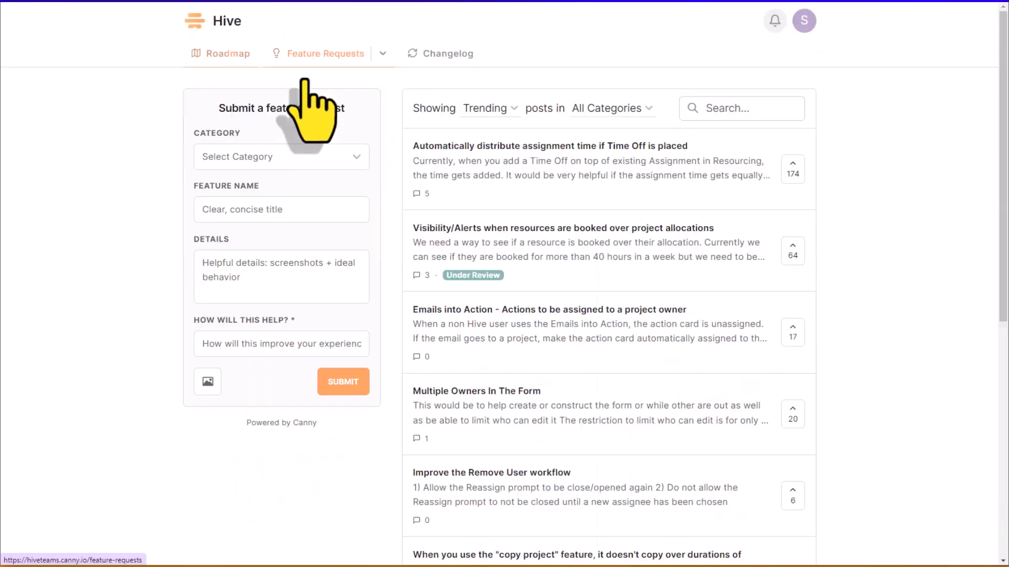
mouse_move(302, 152)
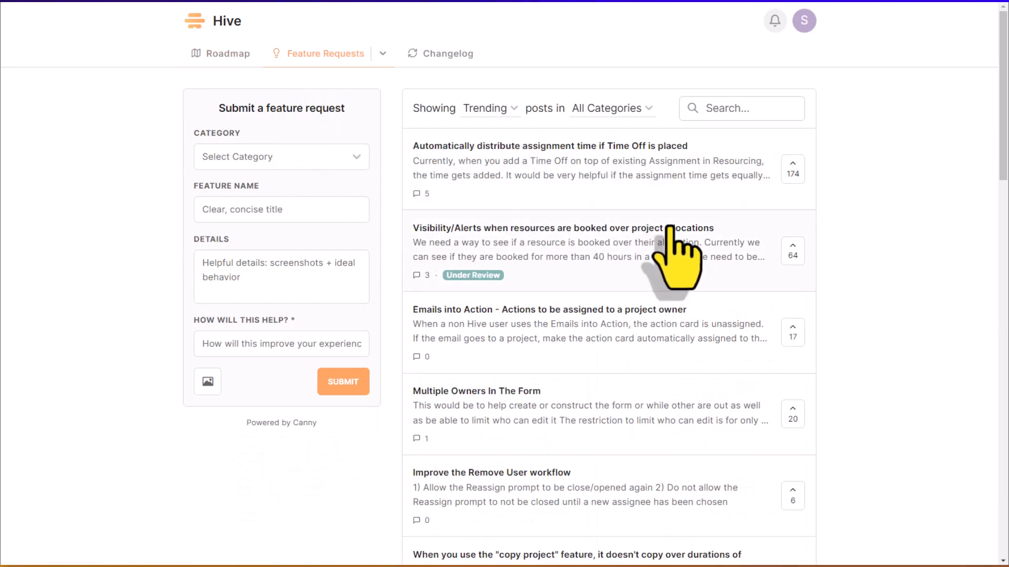
scroll("down", 3)
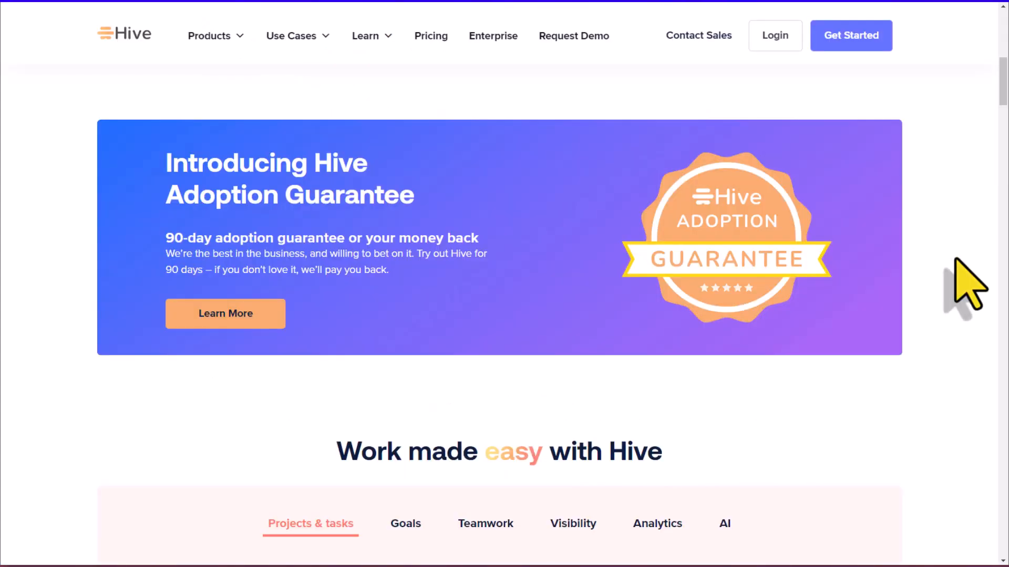
mouse_move(407, 323)
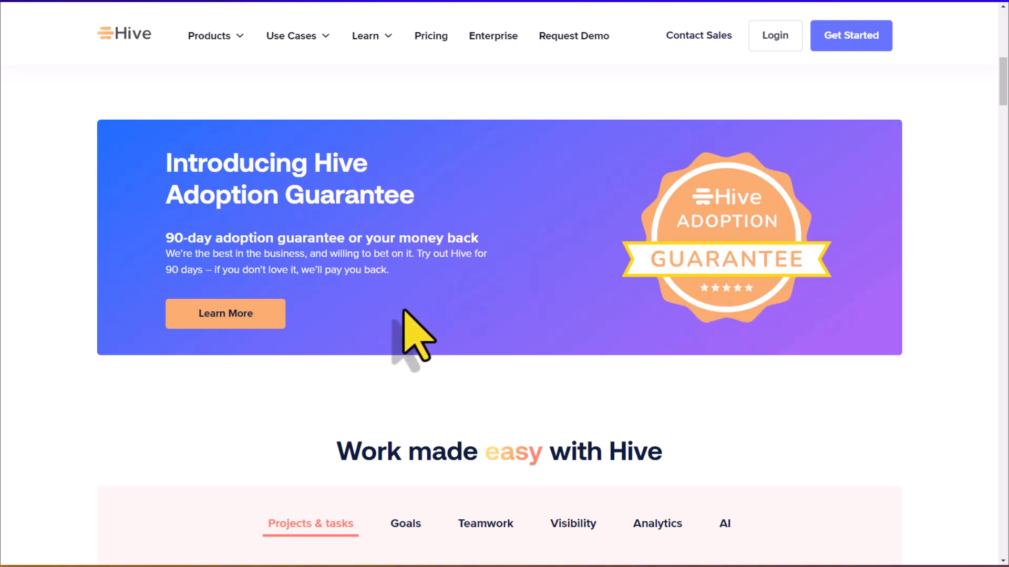
mouse_move(428, 286)
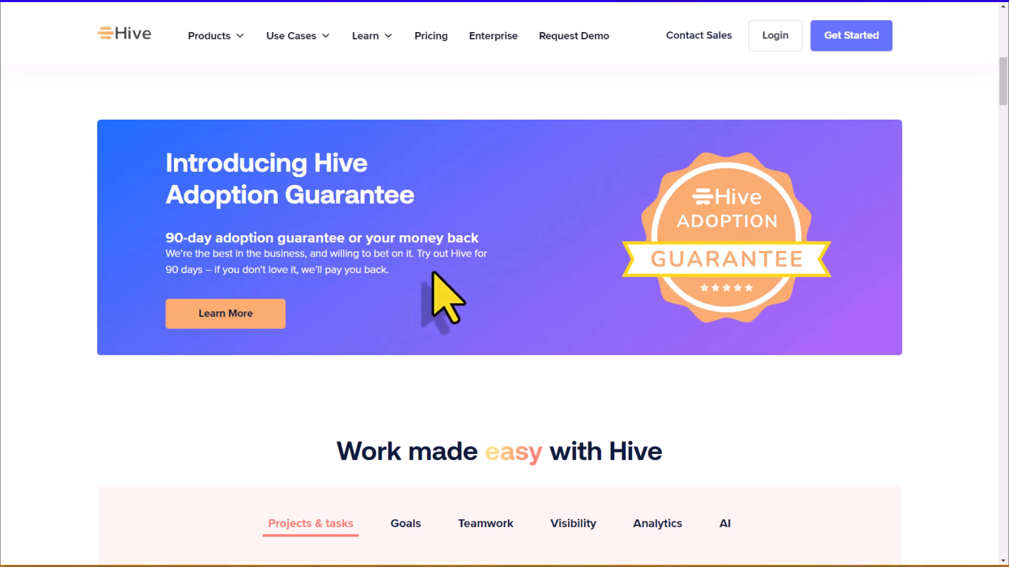
mouse_move(343, 294)
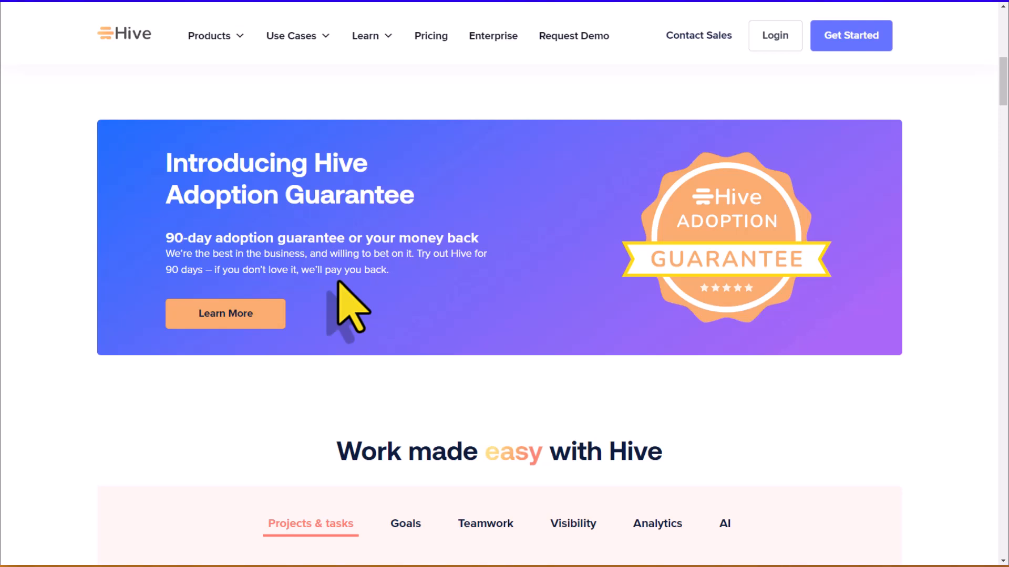
mouse_move(347, 330)
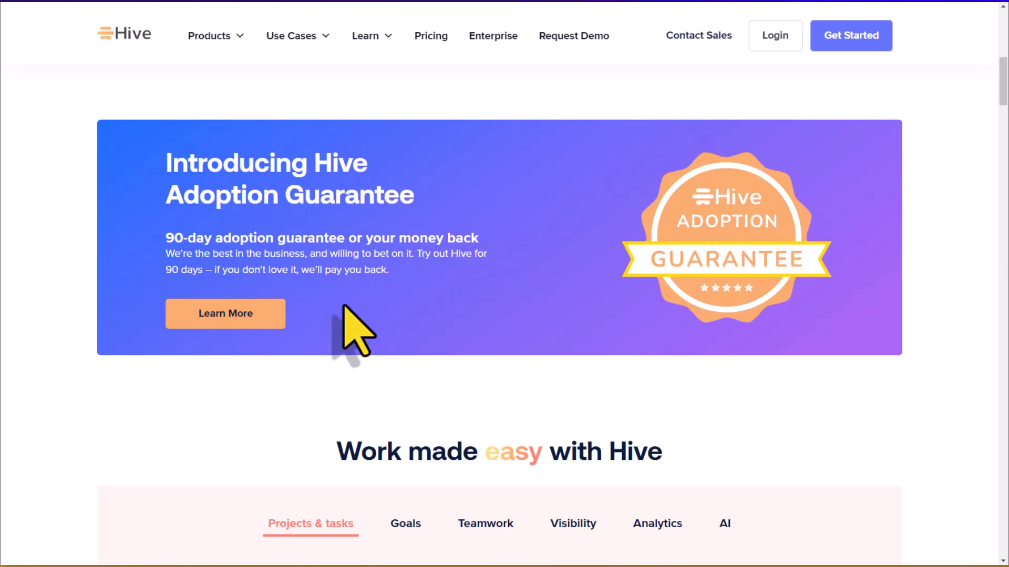
mouse_move(433, 329)
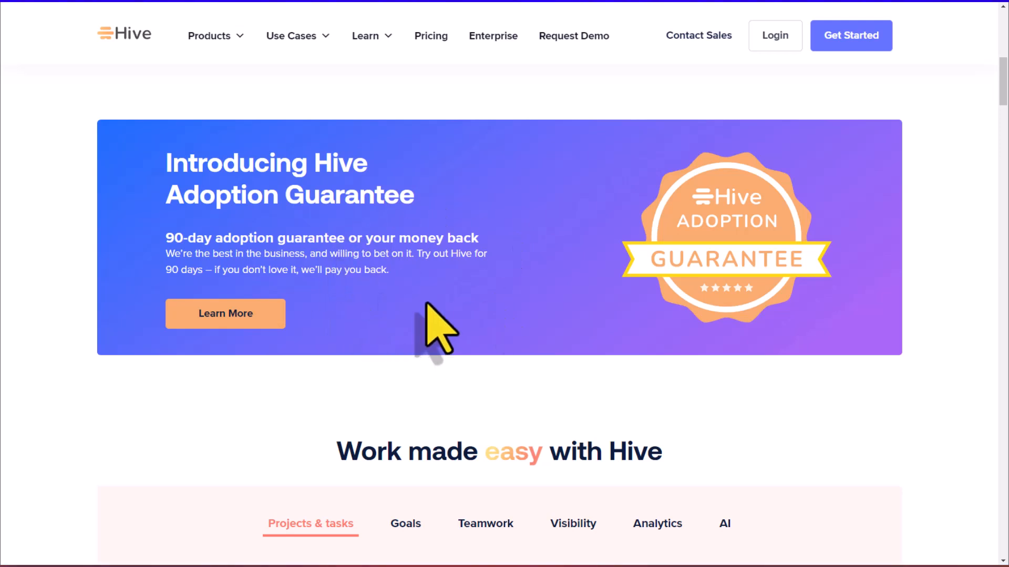